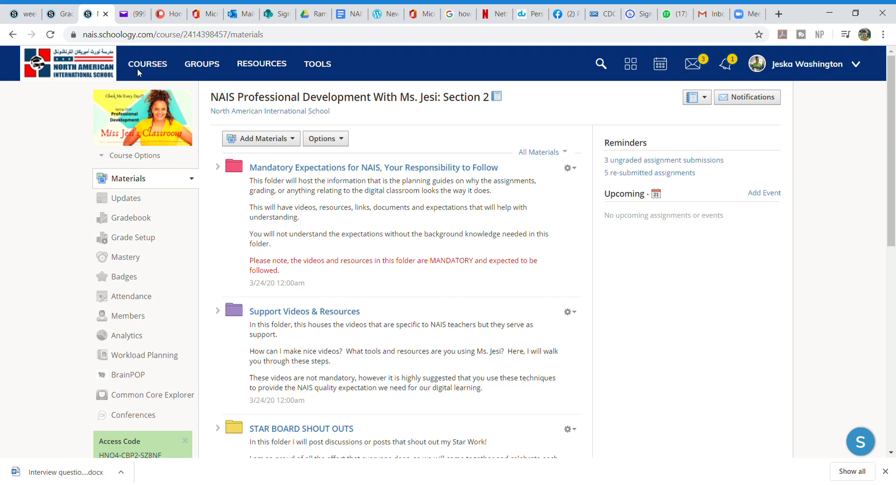
mouse_move(223, 44)
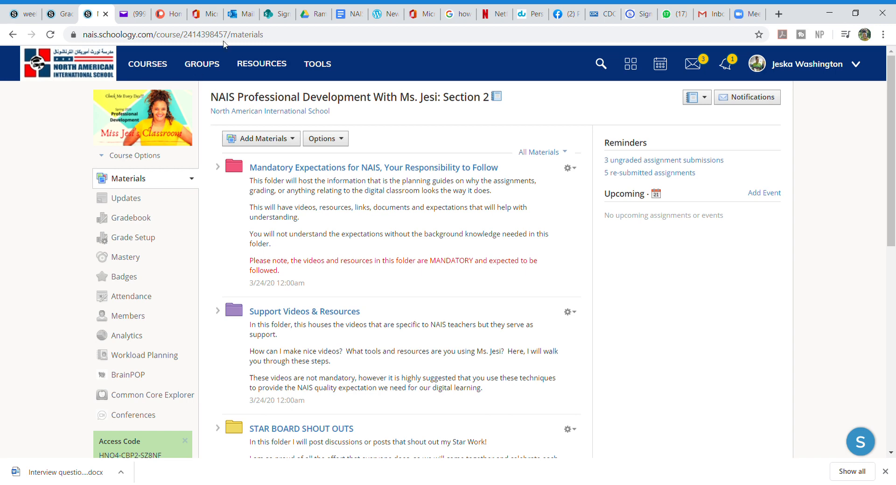
mouse_move(803, 145)
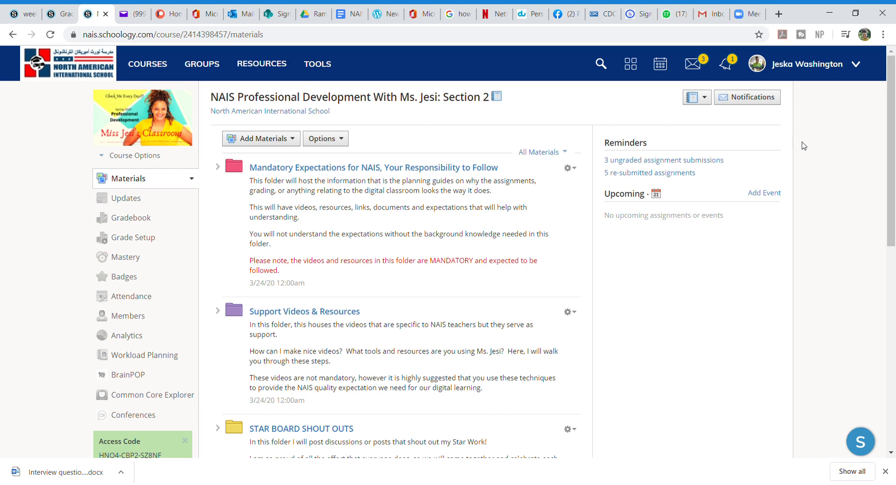
mouse_move(707, 190)
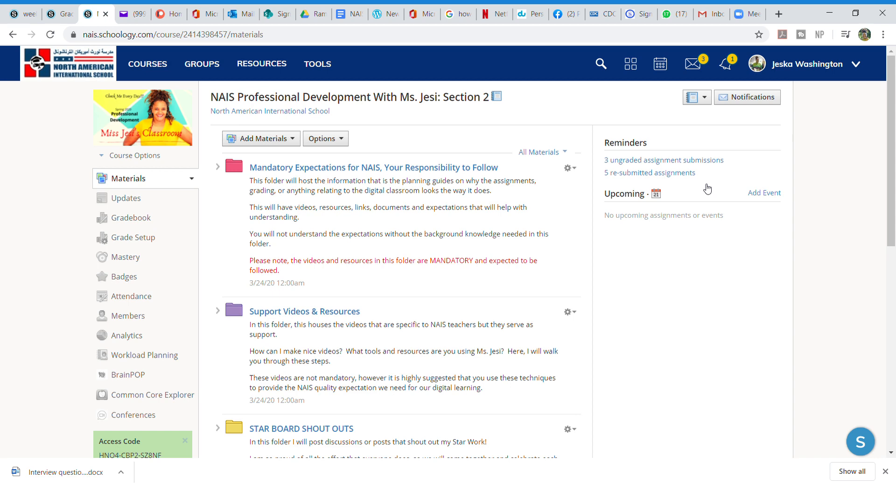
mouse_move(468, 144)
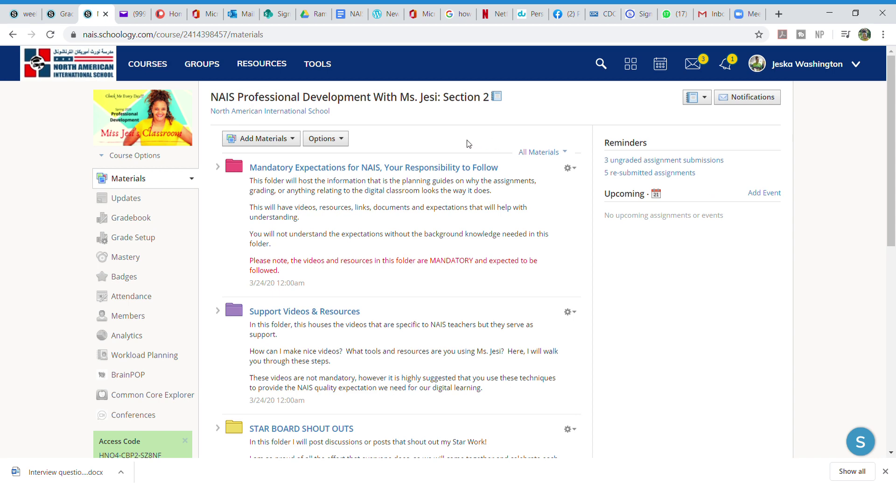
mouse_move(297, 141)
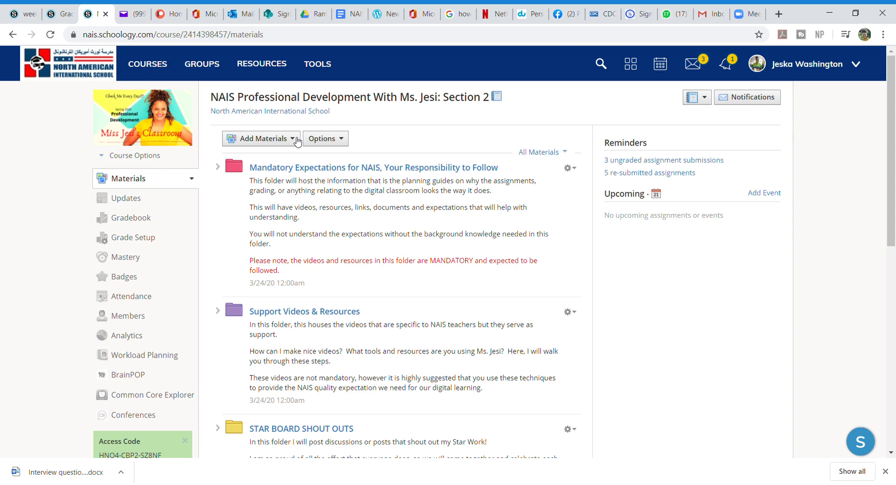
Start a new assessment for the NAIS Professional Development course from Add Materials.
left_click(260, 138)
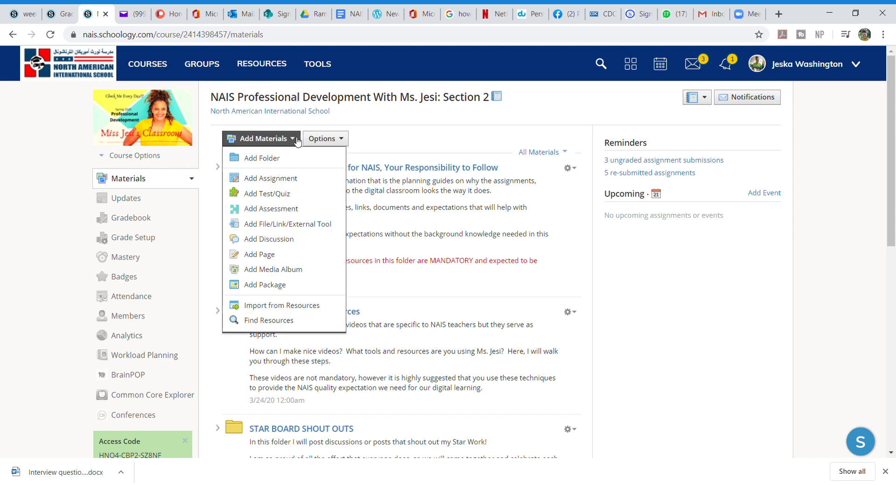
mouse_move(267, 194)
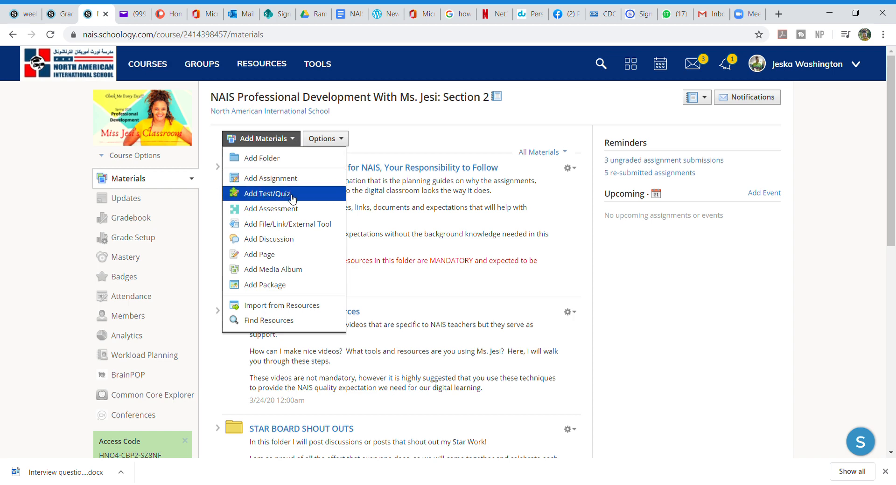
mouse_move(271, 209)
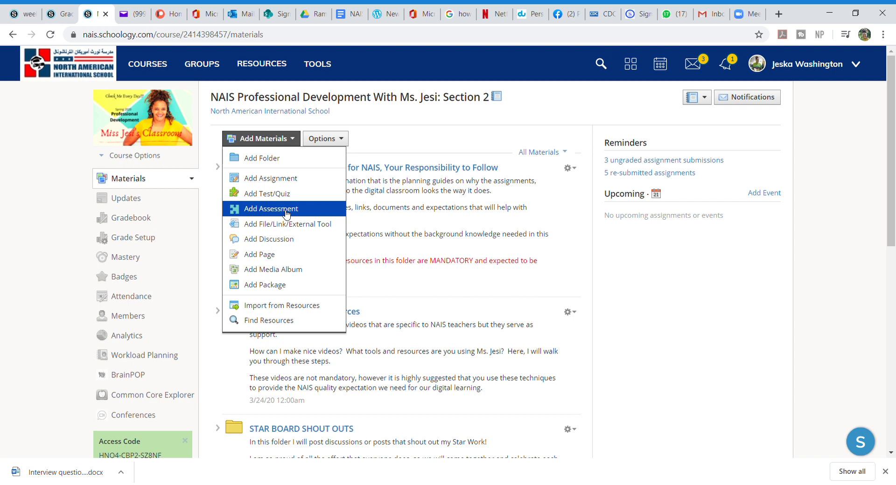
left_click(270, 209)
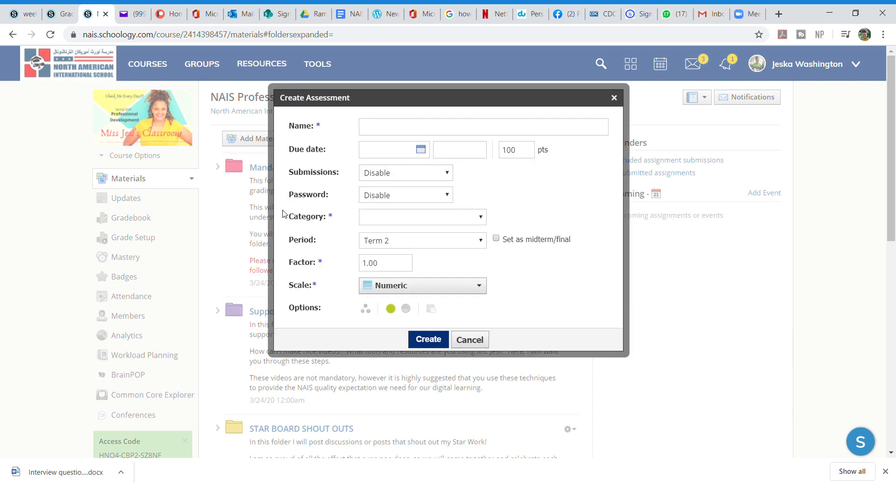
Name the assessment 'Final Exam for Professional Development'.
type("Final Exa")
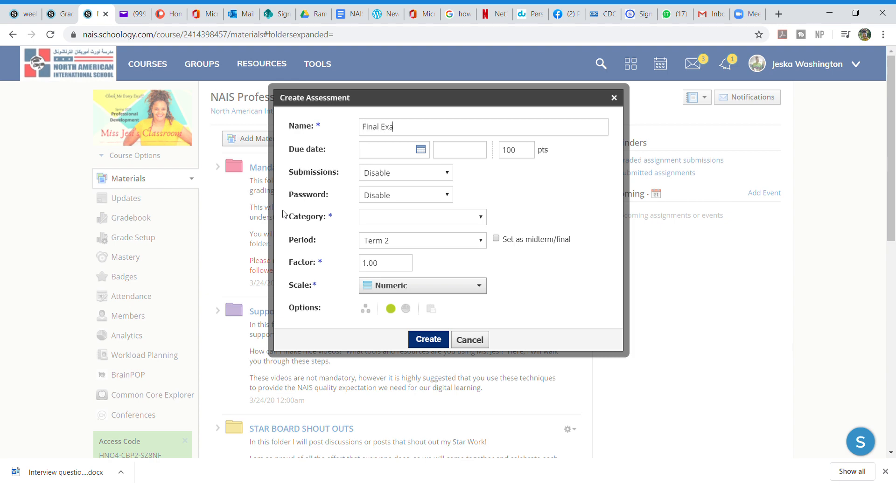
type("m for P")
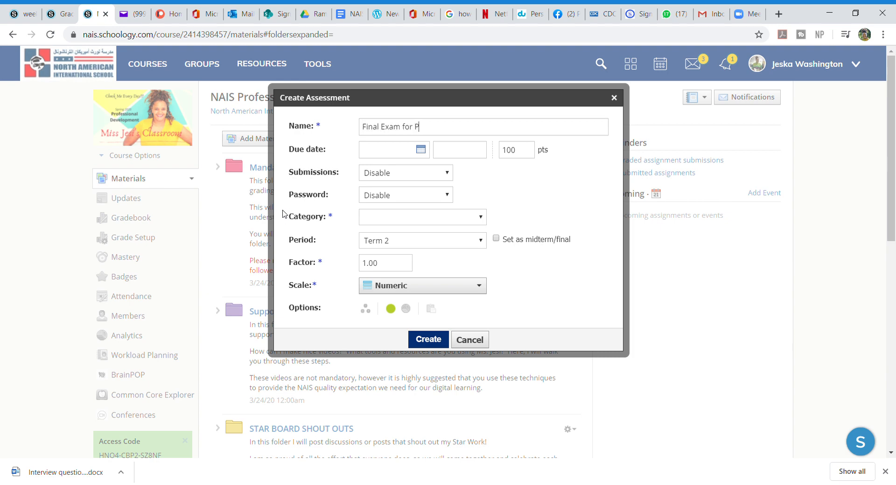
type("rofessional")
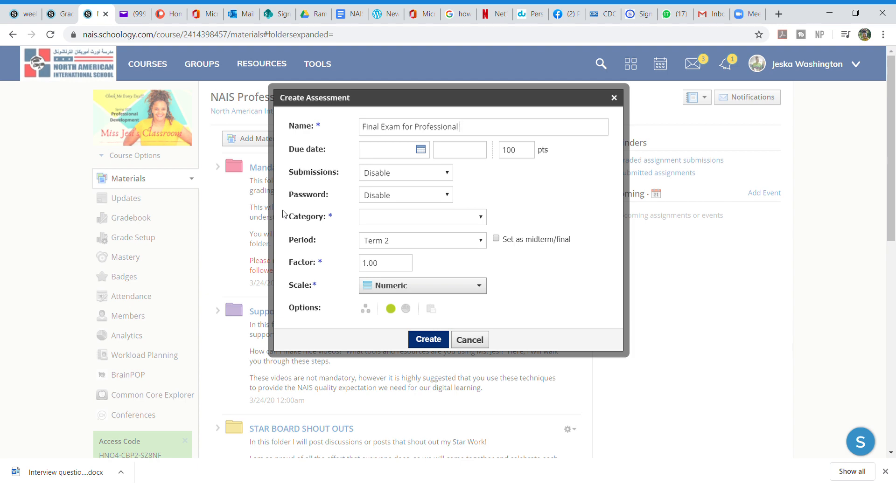
type("Develop")
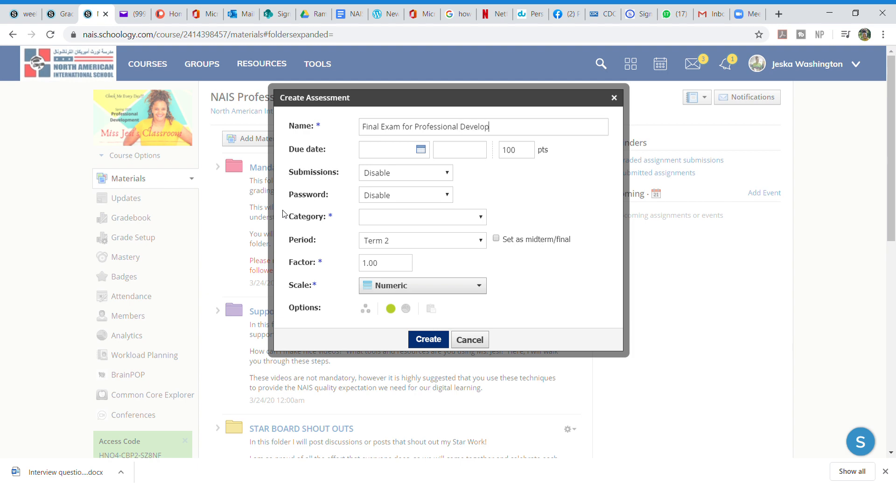
type("ment")
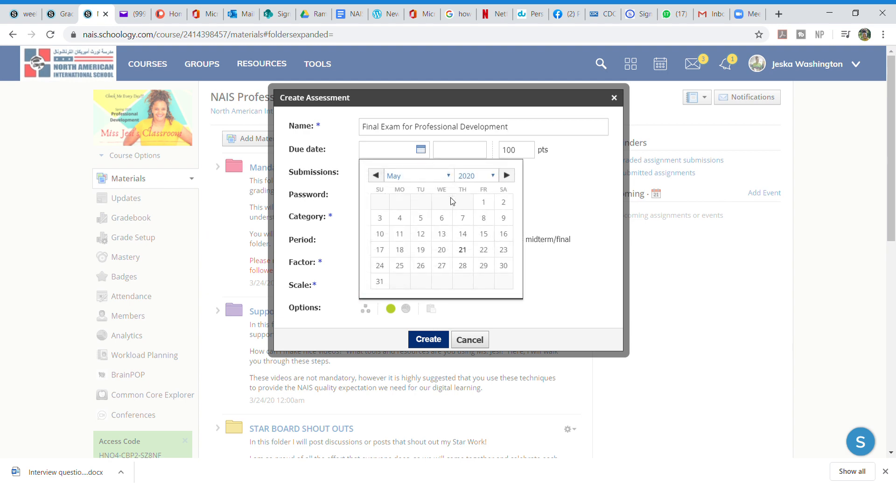
Set the due date to June 17, 2020 at 11:00PM.
left_click(506, 176)
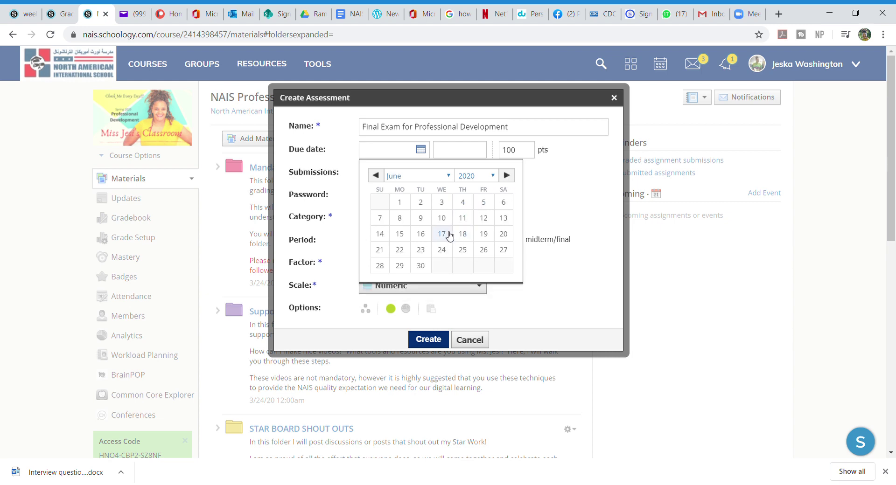
left_click(442, 234)
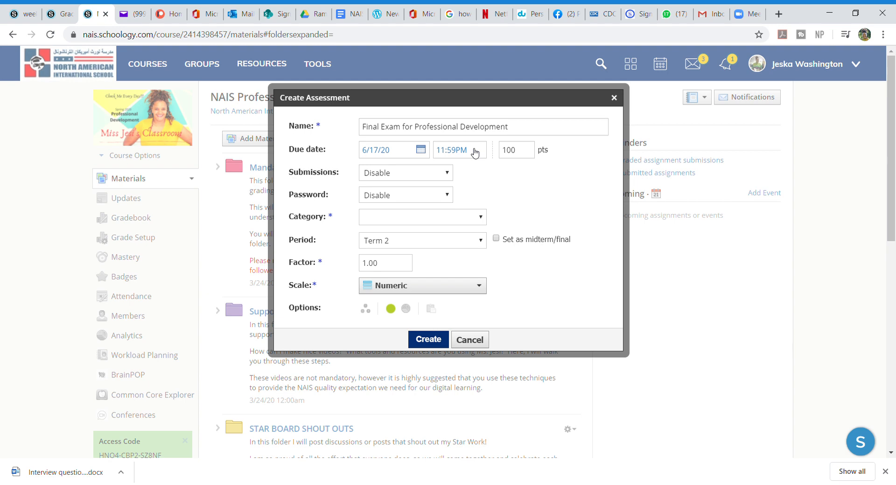
mouse_move(460, 154)
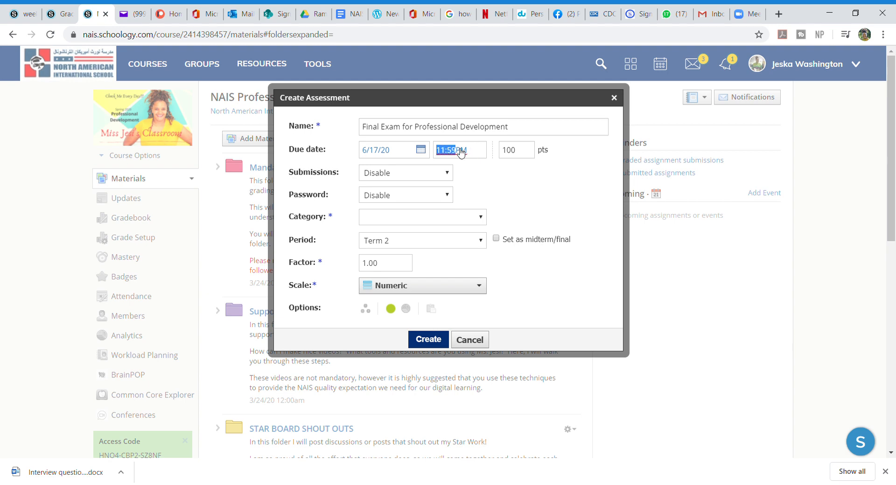
type("00")
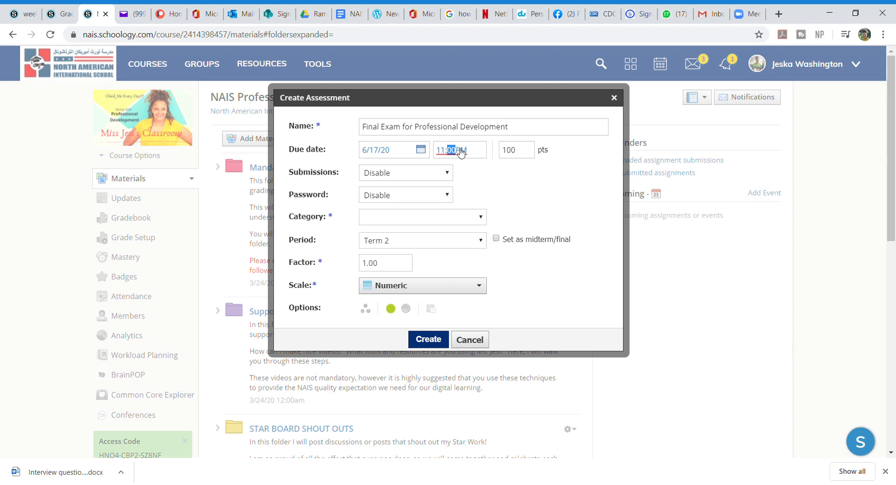
mouse_move(434, 174)
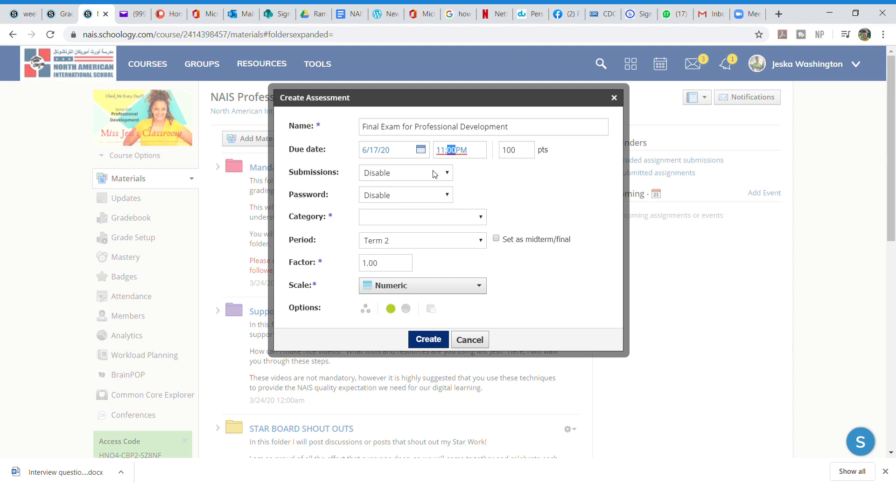
mouse_move(447, 174)
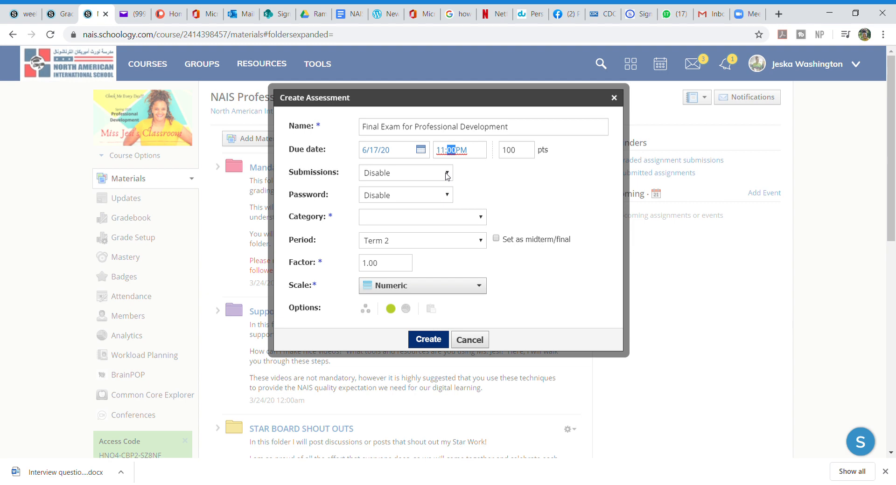
mouse_move(449, 228)
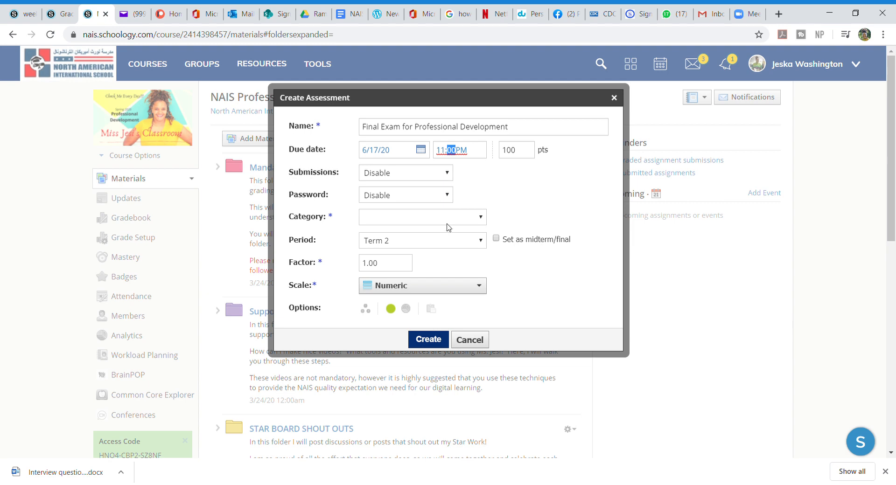
Mark the 100-point assessment as midterm/final and create it.
left_click(422, 216)
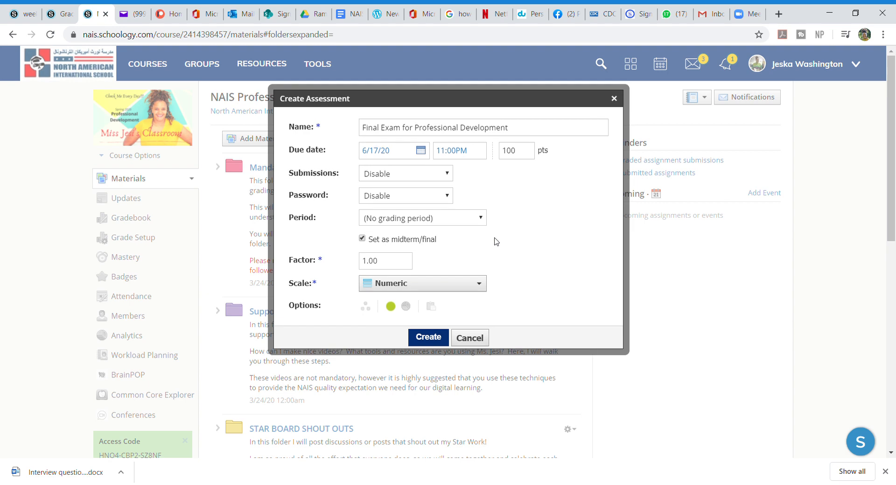
mouse_move(477, 223)
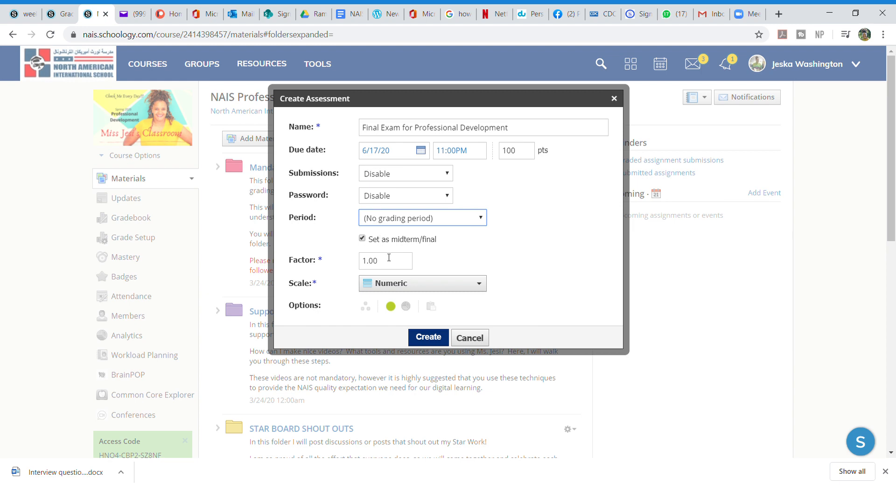
mouse_move(383, 256)
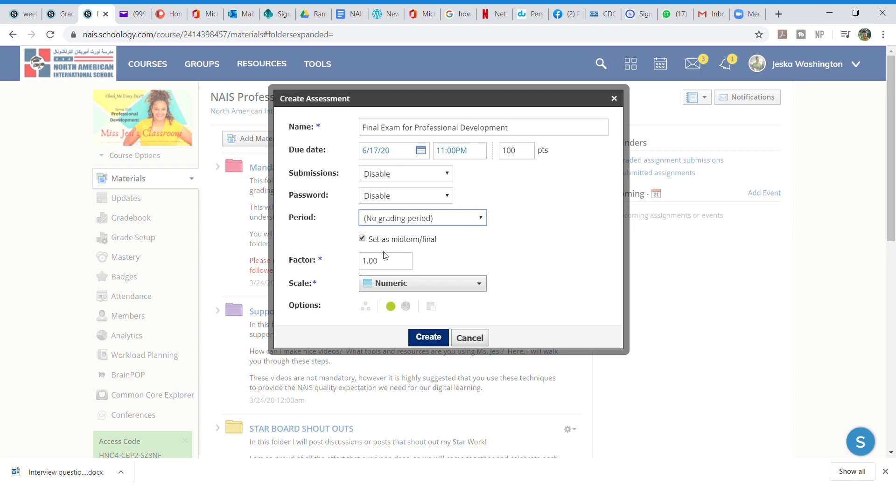
mouse_move(398, 290)
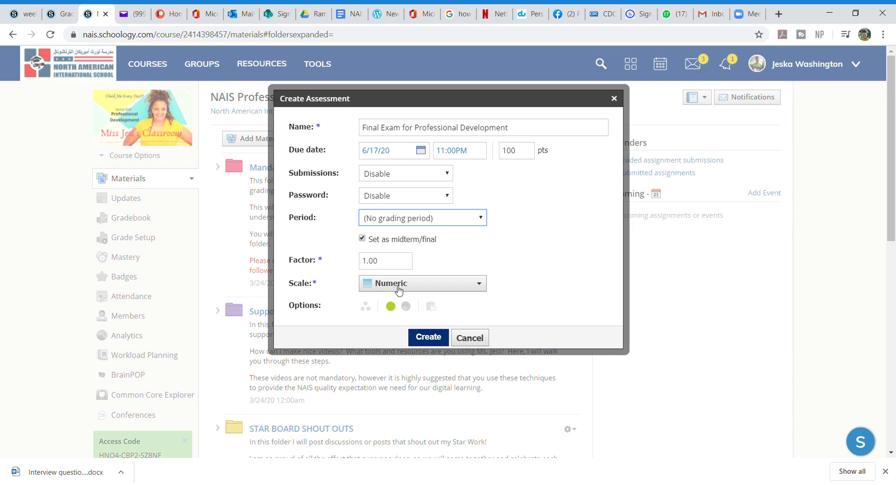
mouse_move(391, 307)
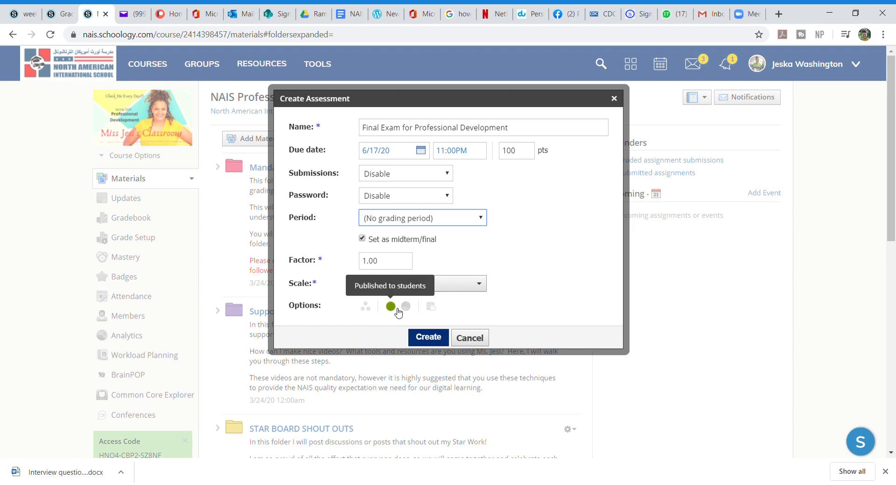
mouse_move(406, 307)
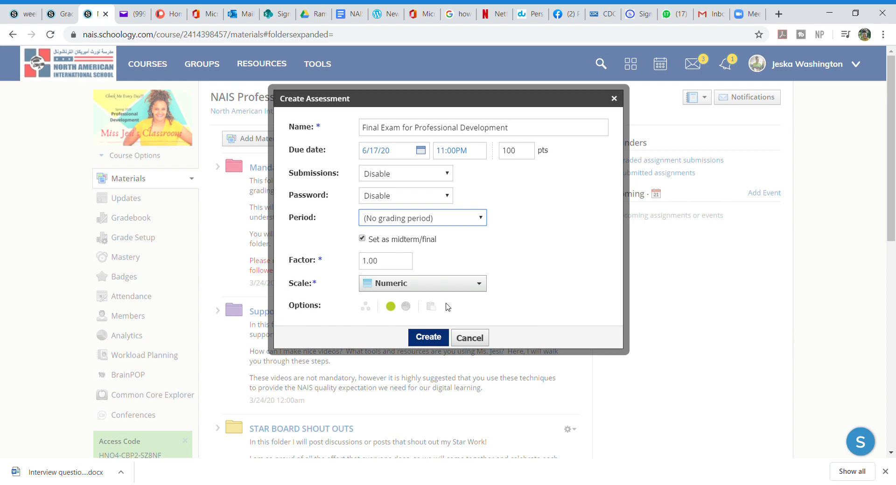
mouse_move(432, 307)
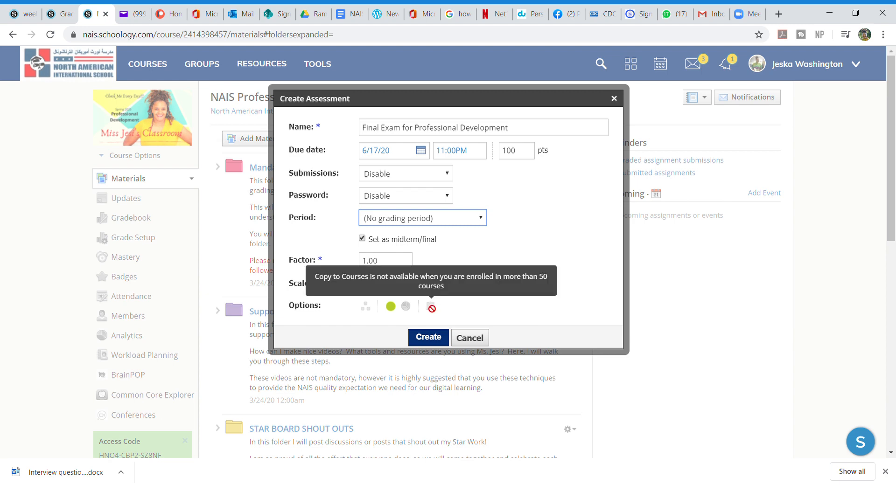
mouse_move(431, 339)
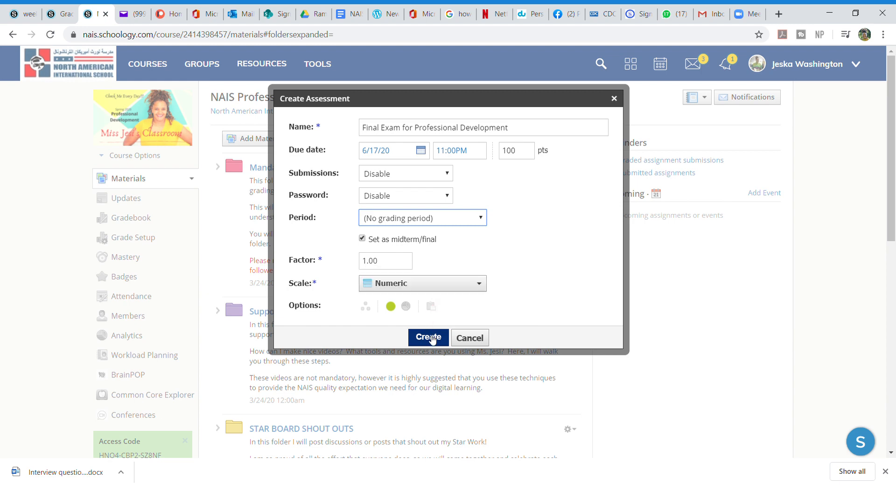
left_click(428, 338)
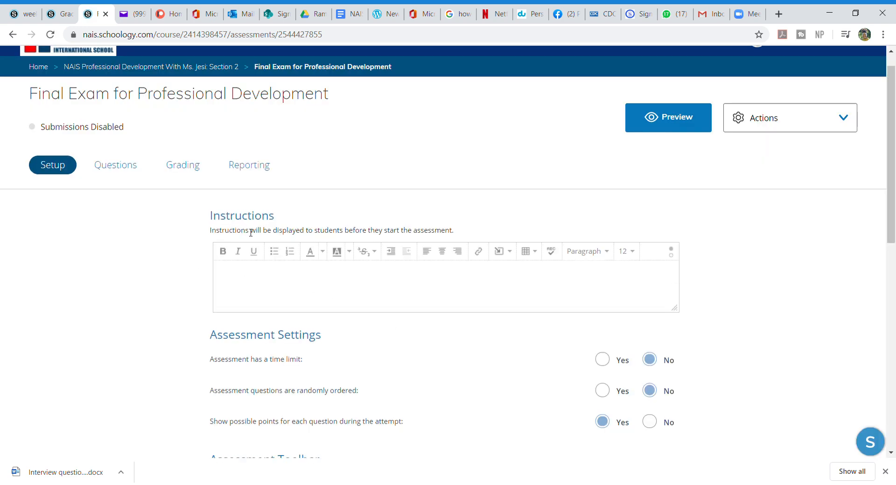
mouse_move(793, 253)
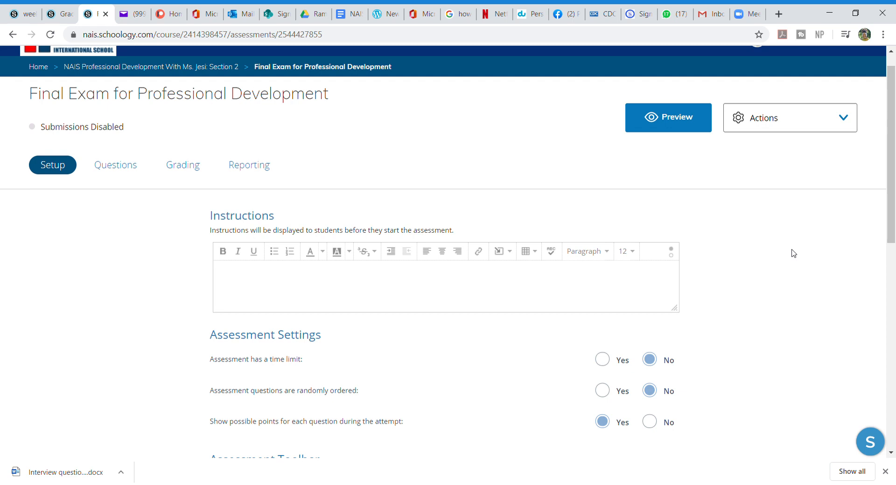
Enable a 200-minute time limit, randomize question order, and hide possible points during attempts.
scroll("down", 3)
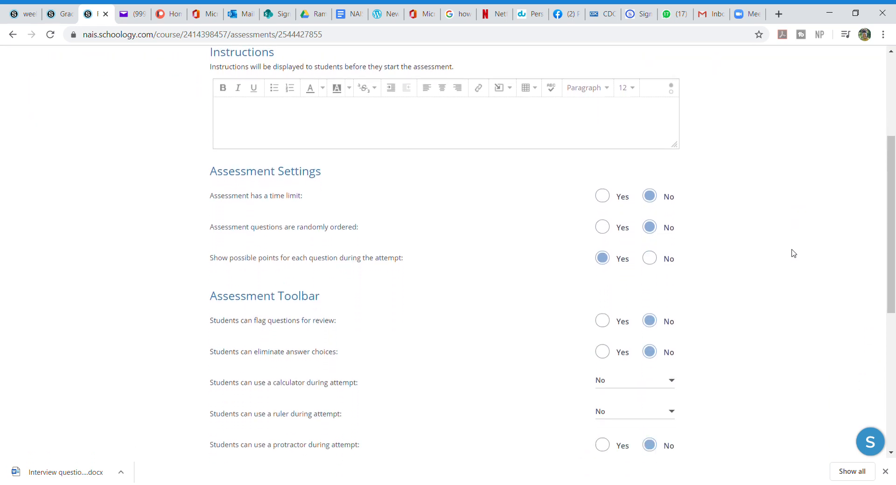
scroll("down", 3)
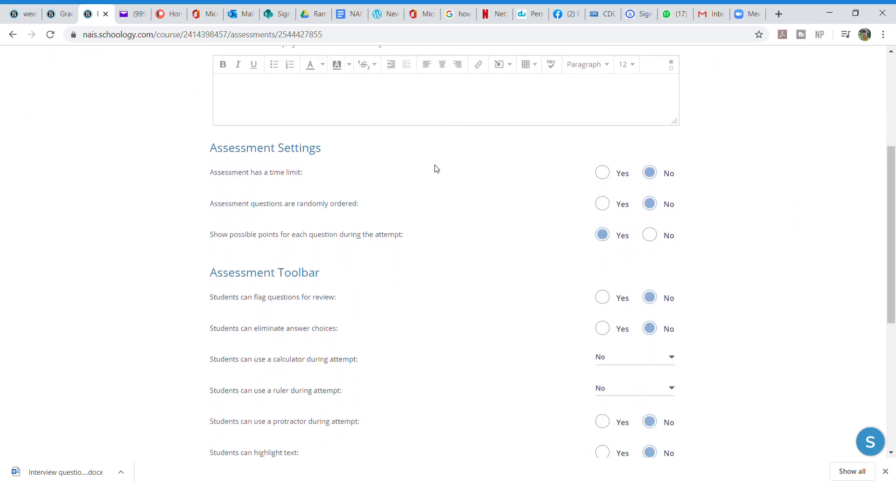
left_click(601, 173)
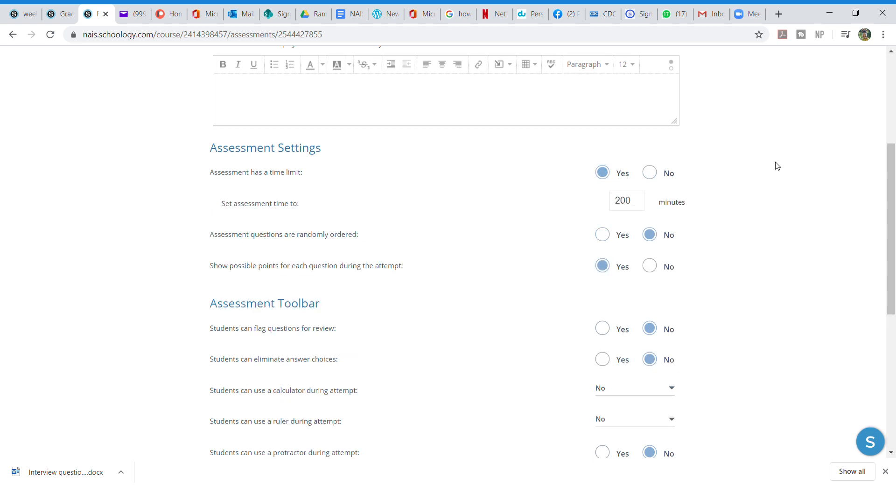
mouse_move(195, 115)
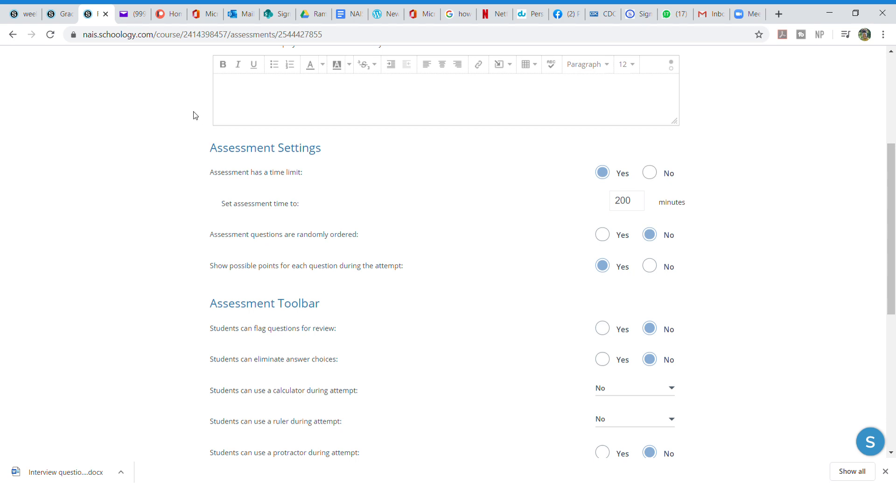
mouse_move(268, 159)
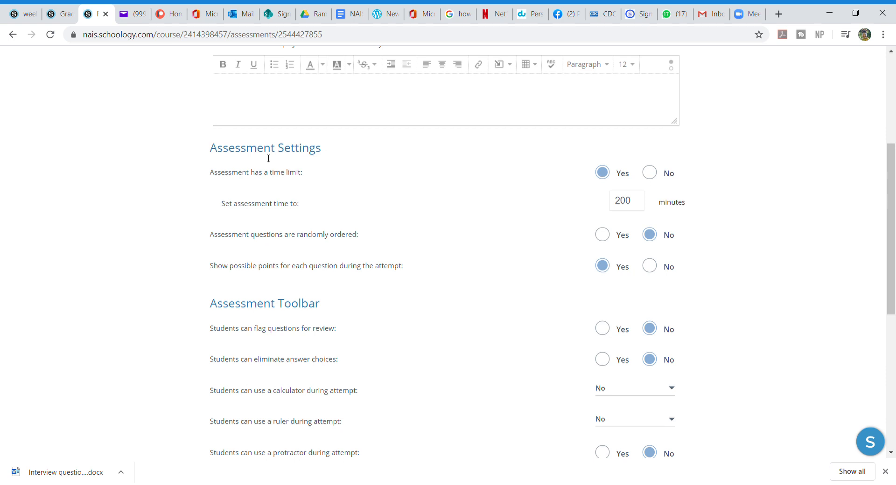
mouse_move(265, 159)
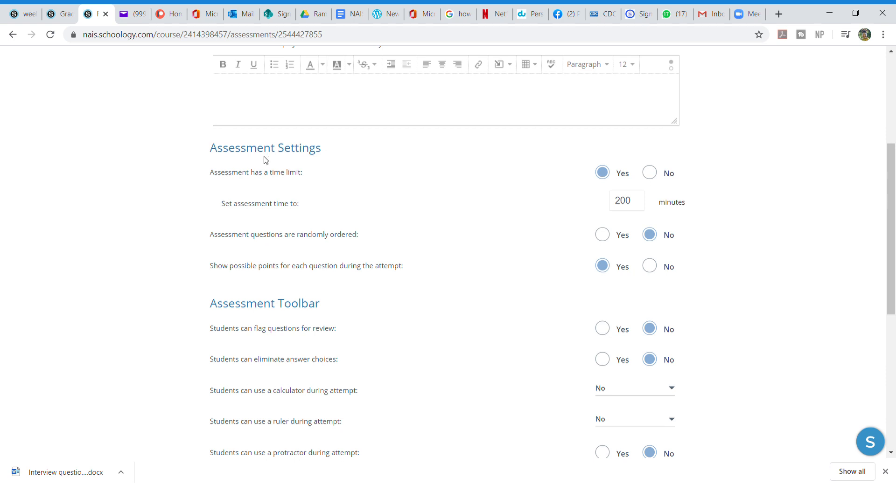
mouse_move(258, 242)
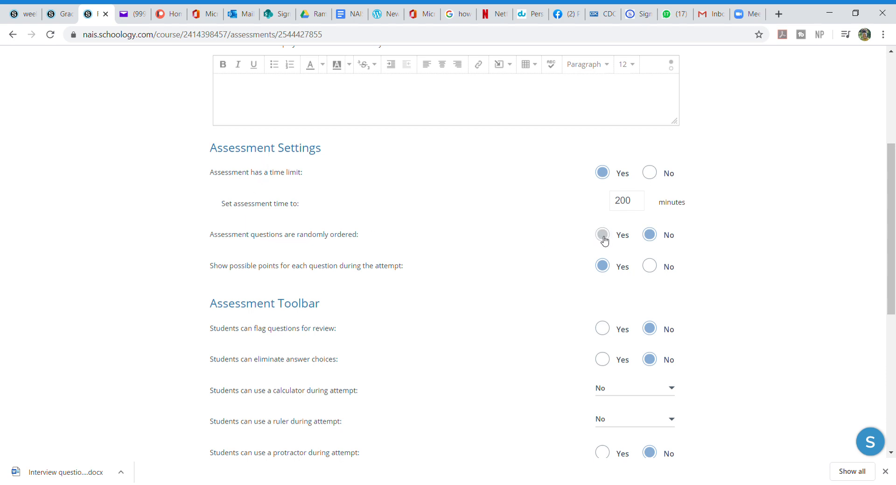
left_click(602, 234)
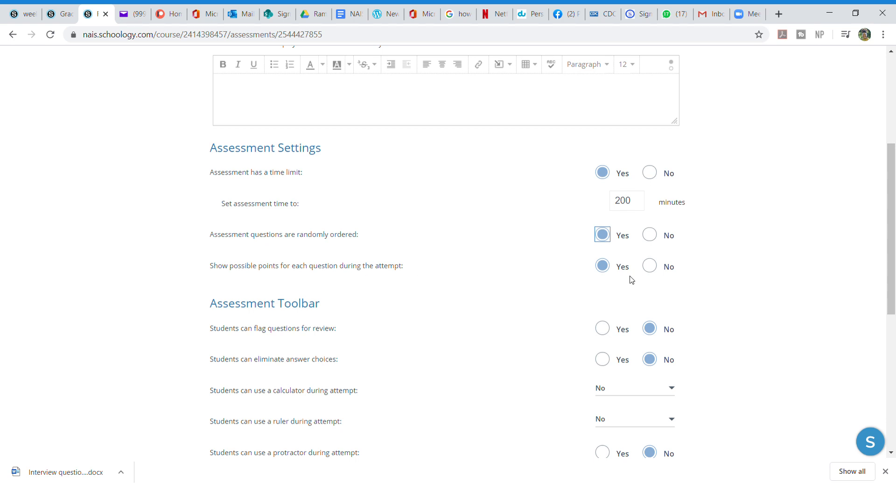
left_click(650, 266)
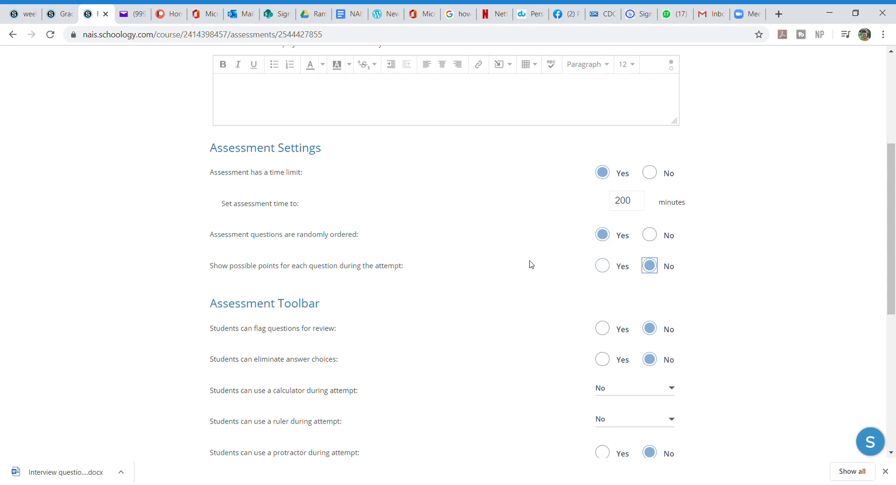
mouse_move(602, 328)
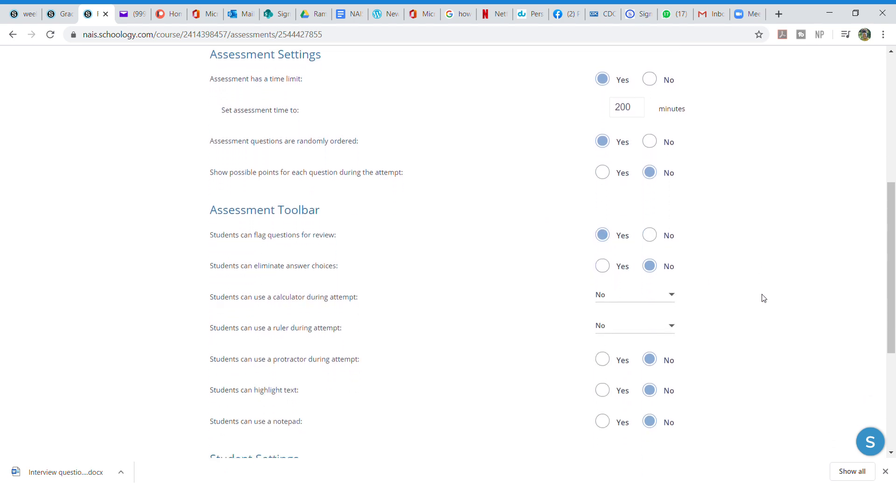
Let students eliminate answer choices and allow a basic calculator.
scroll("down", 3)
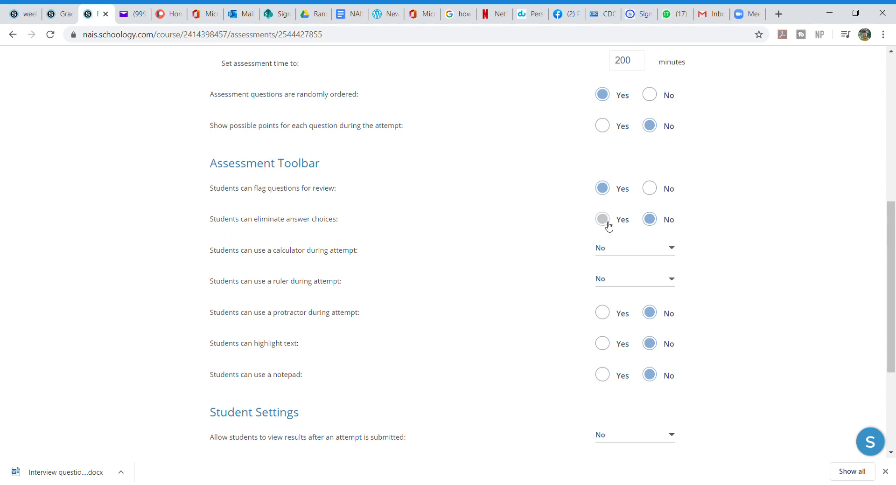
left_click(602, 219)
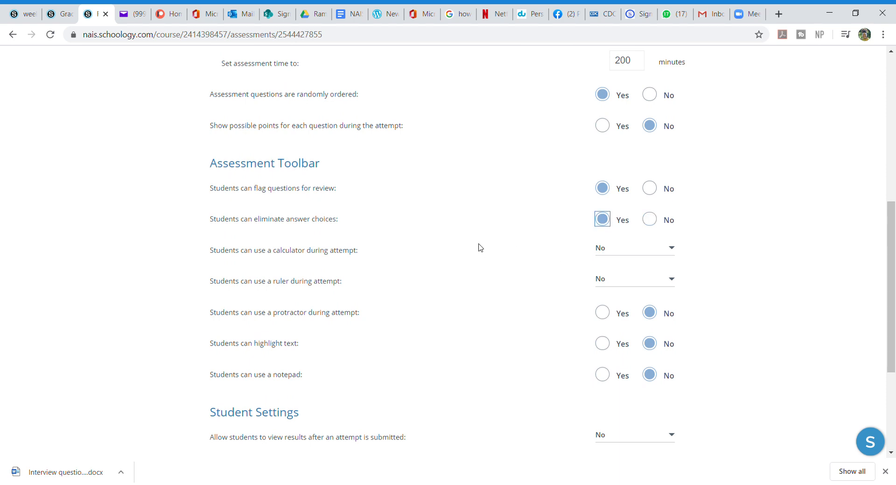
mouse_move(579, 259)
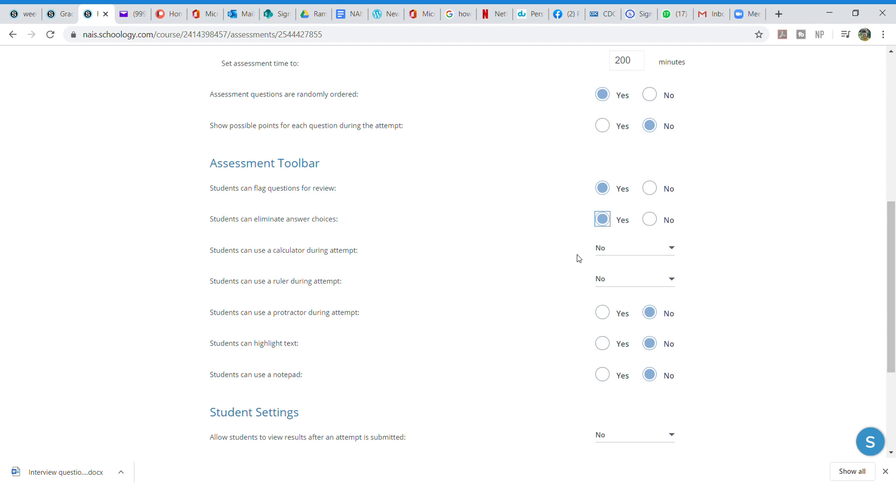
left_click(632, 247)
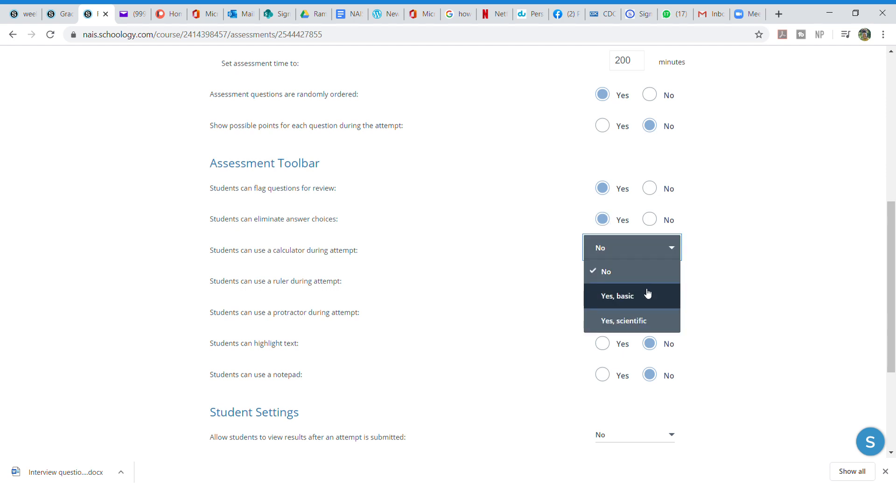
mouse_move(648, 299)
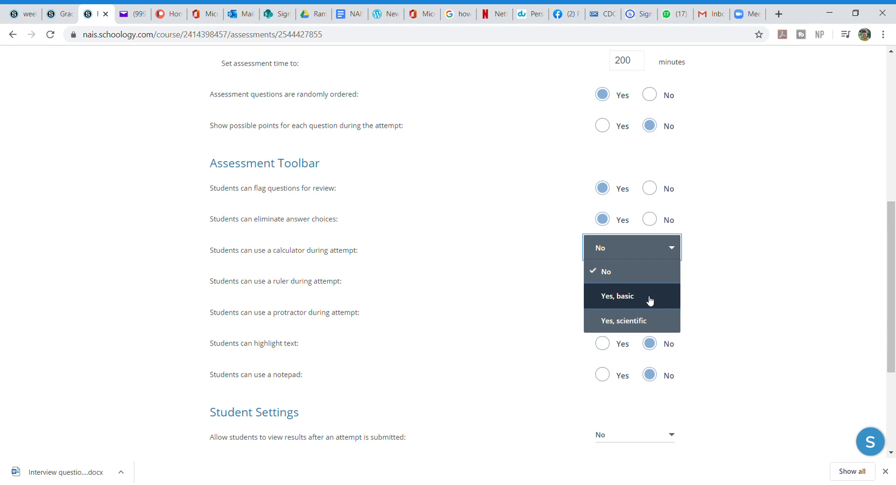
mouse_move(645, 299)
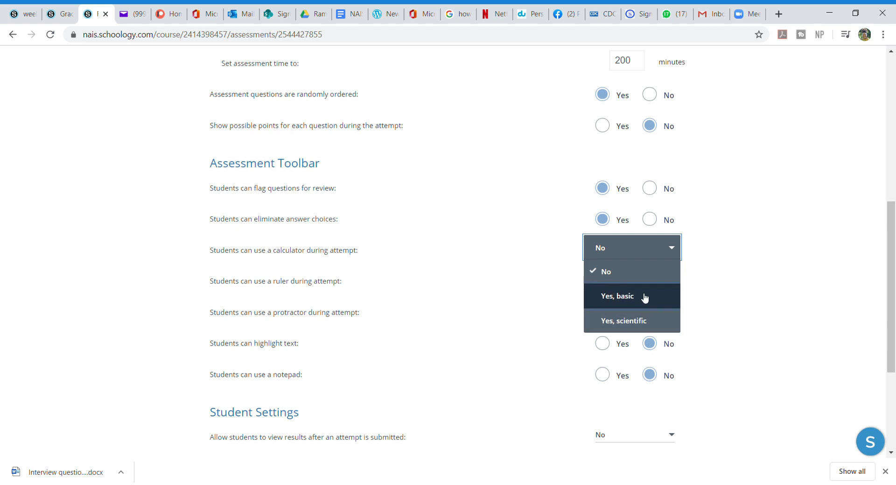
left_click(617, 296)
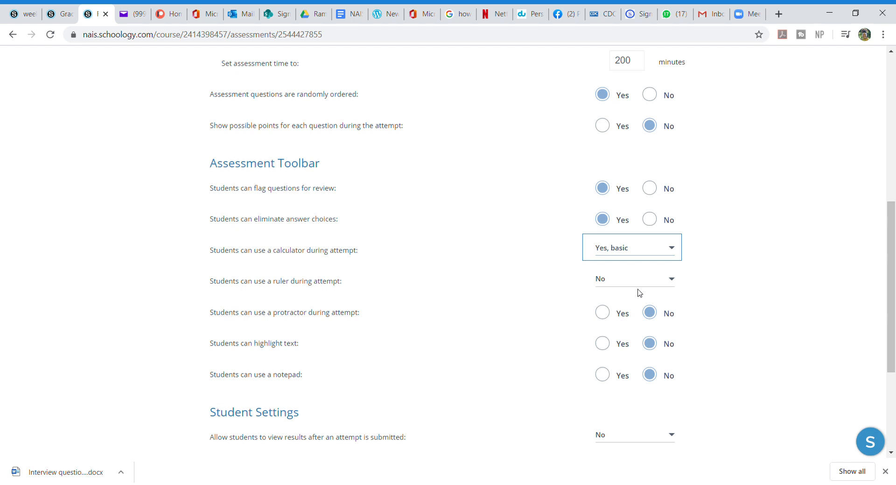
Allow a 15 cm ruler and a protractor in the assessment toolbar.
left_click(631, 278)
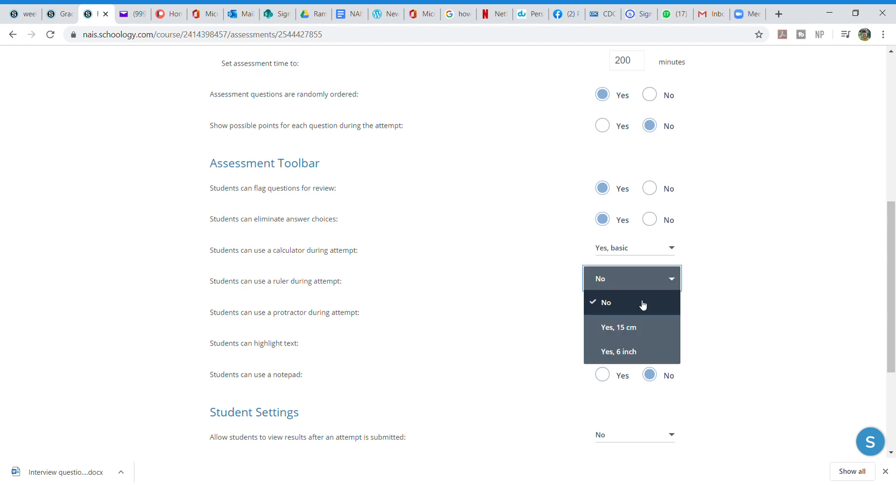
left_click(617, 327)
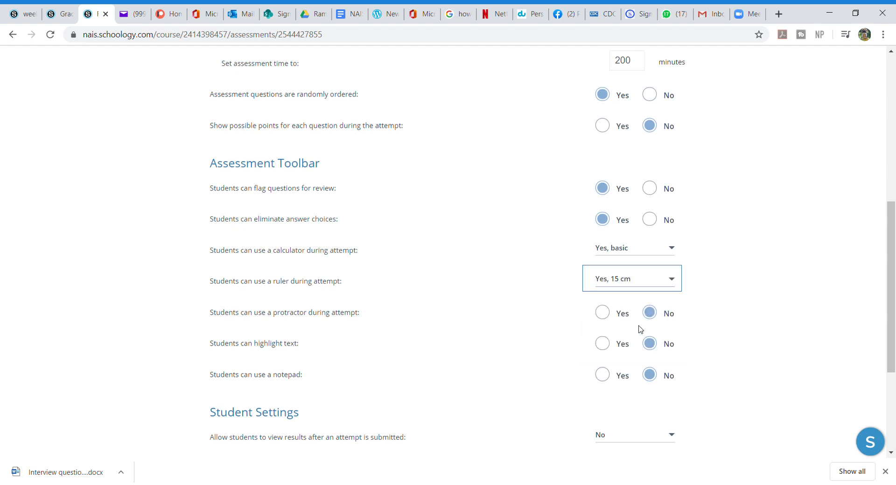
mouse_move(602, 313)
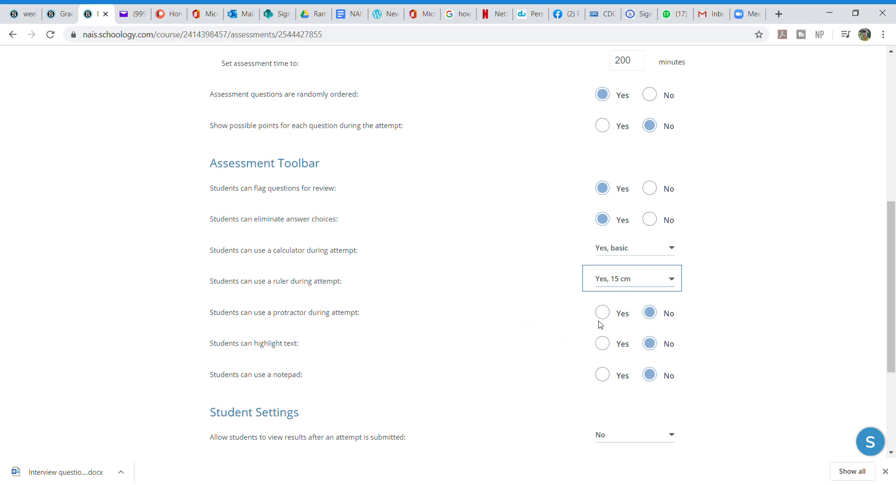
left_click(602, 313)
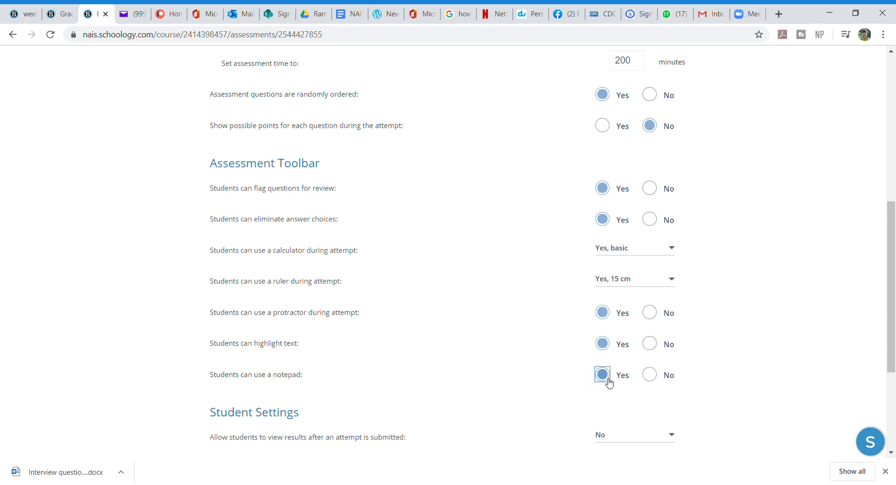
scroll("down", 3)
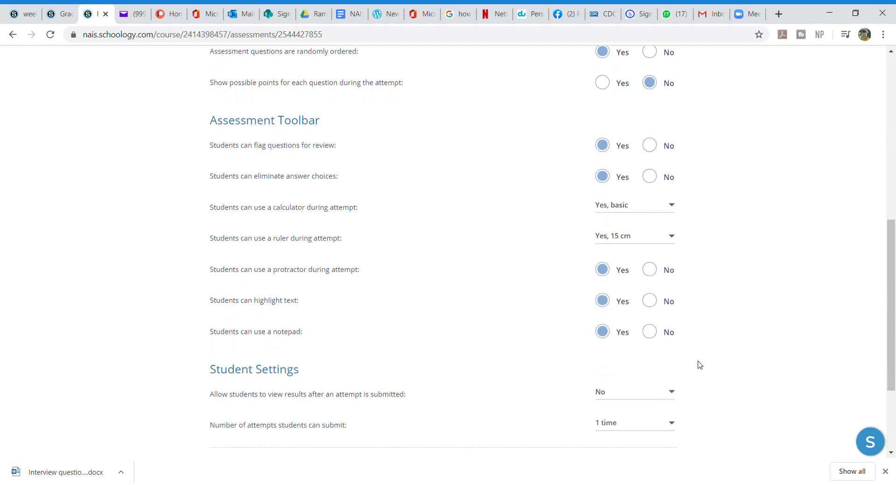
scroll("down", 3)
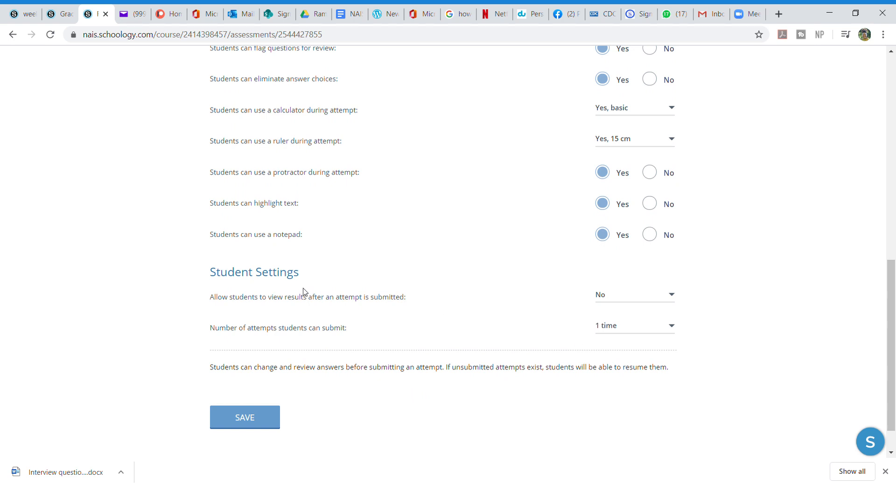
mouse_move(367, 303)
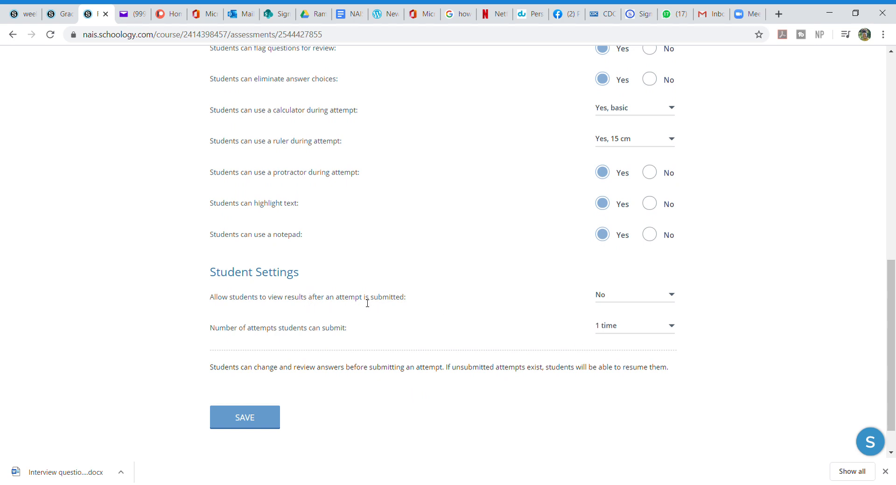
mouse_move(640, 303)
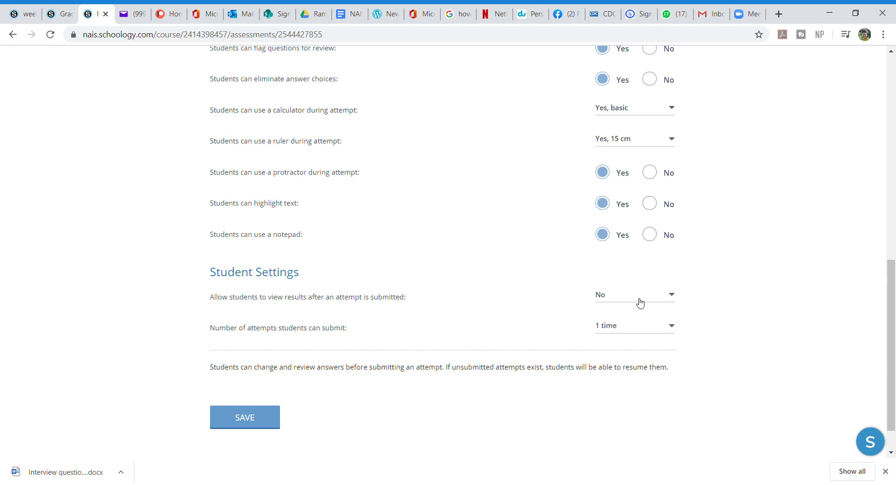
mouse_move(348, 334)
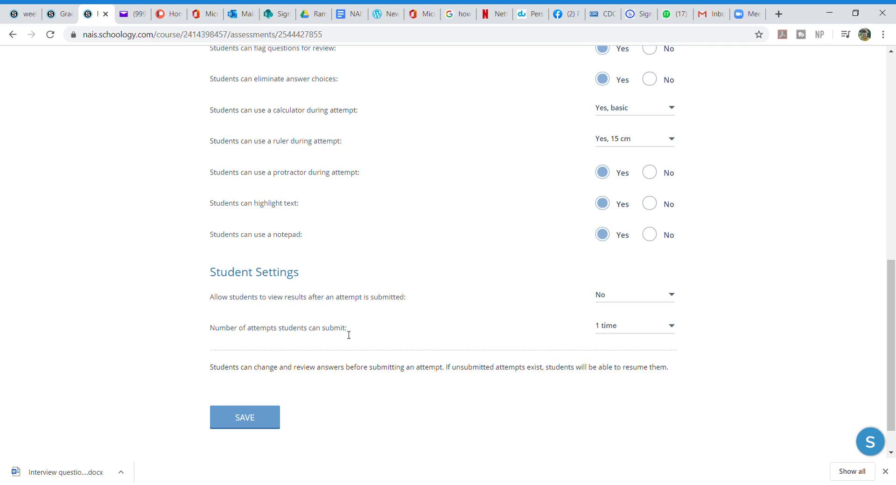
mouse_move(622, 330)
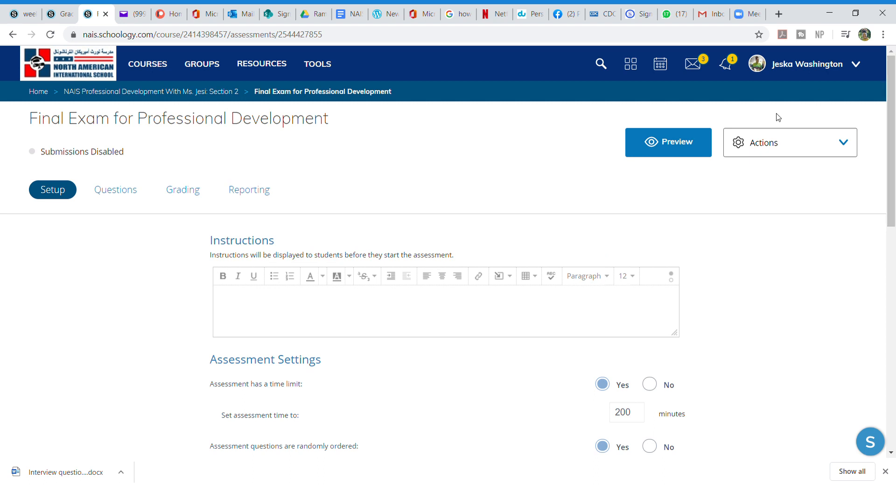
mouse_move(582, 311)
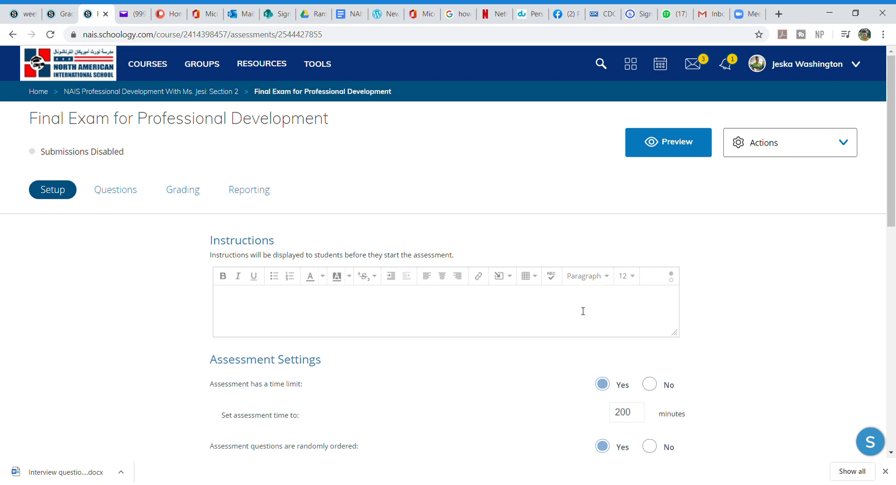
mouse_move(643, 286)
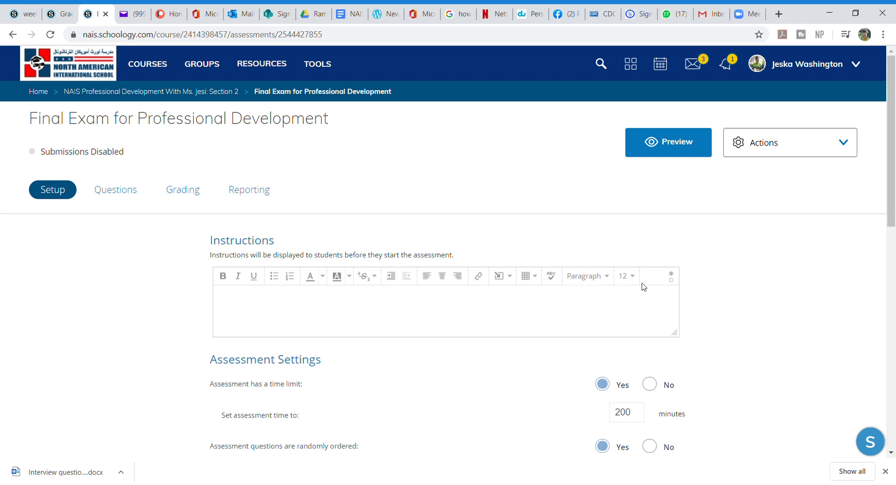
mouse_move(592, 269)
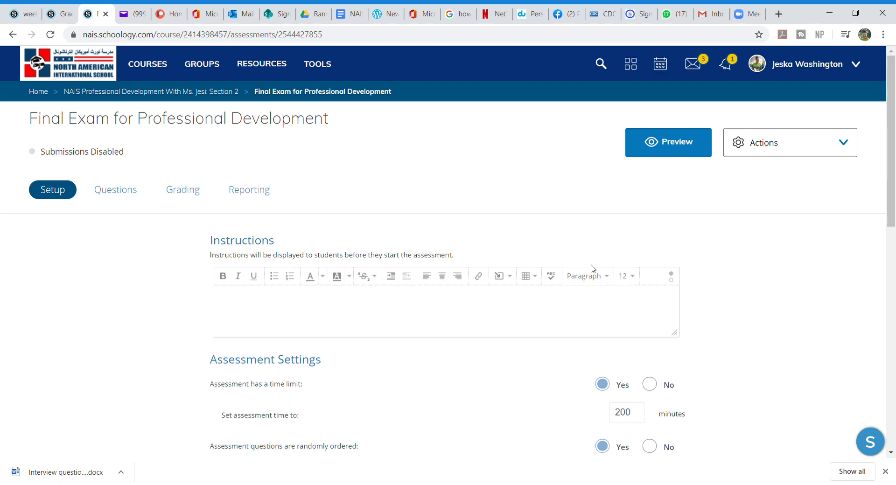
mouse_move(589, 309)
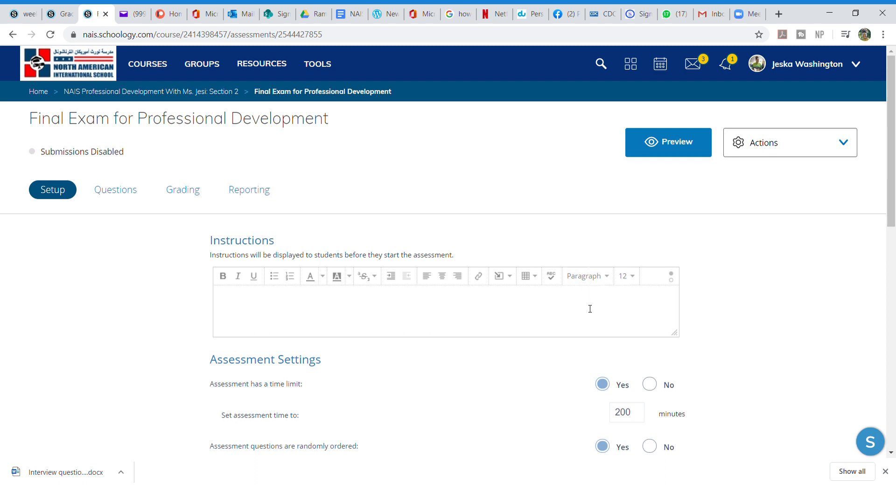
mouse_move(570, 299)
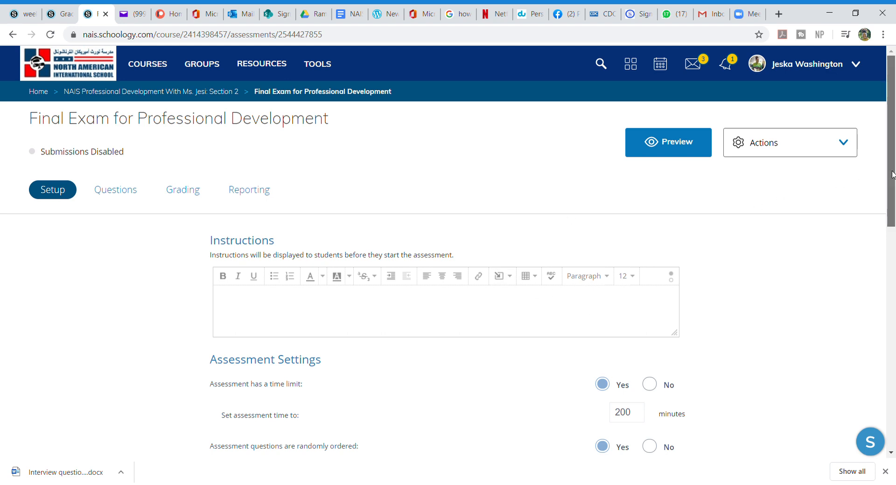
Save the Final Exam setup settings from the bottom of the Setup page.
scroll("down", 3)
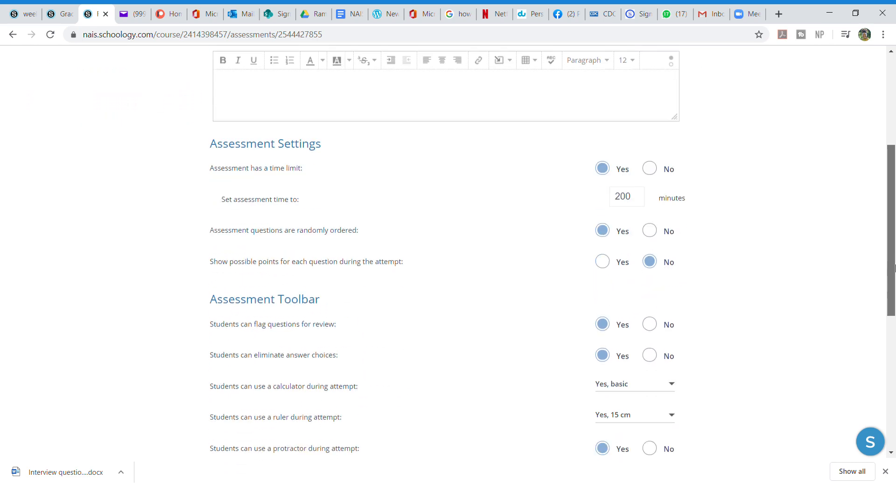
scroll("down", 3)
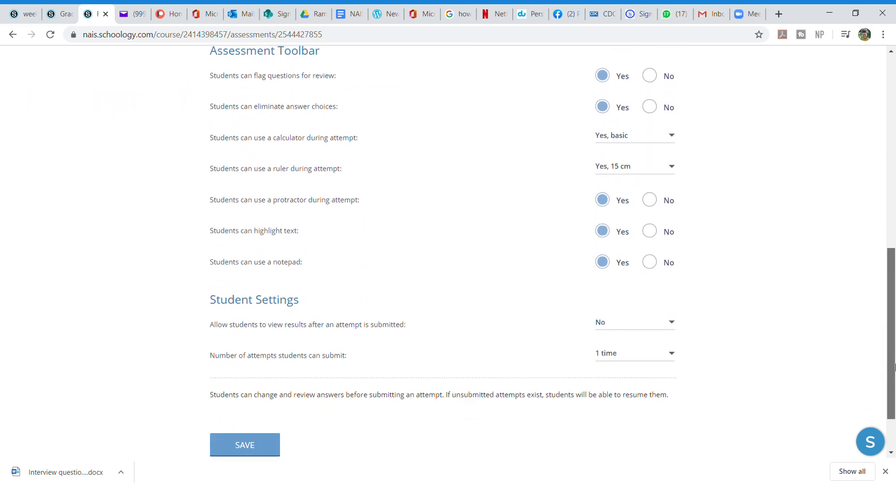
scroll("down", 3)
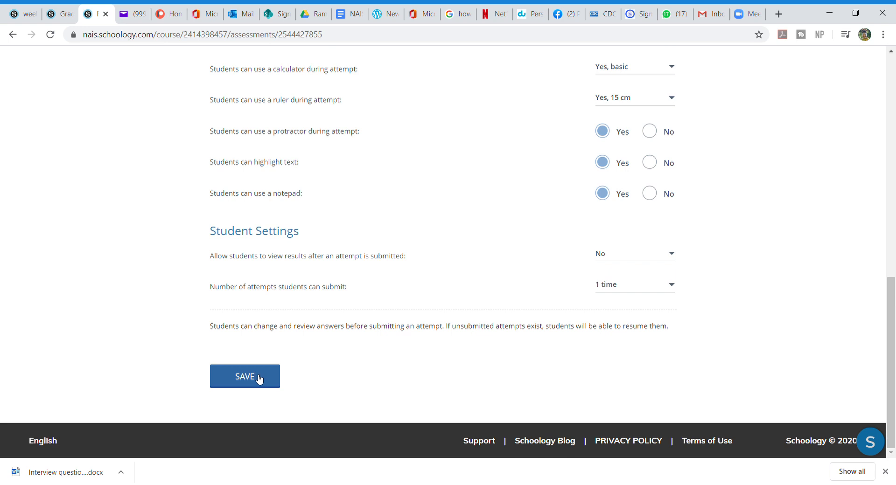
left_click(245, 376)
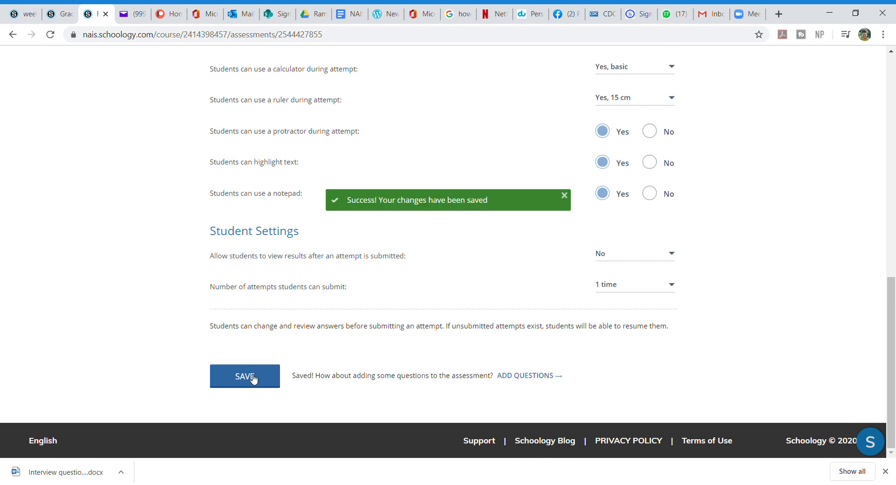
Go to the empty Questions builder from the save confirmation's add-questions prompt.
left_click(524, 375)
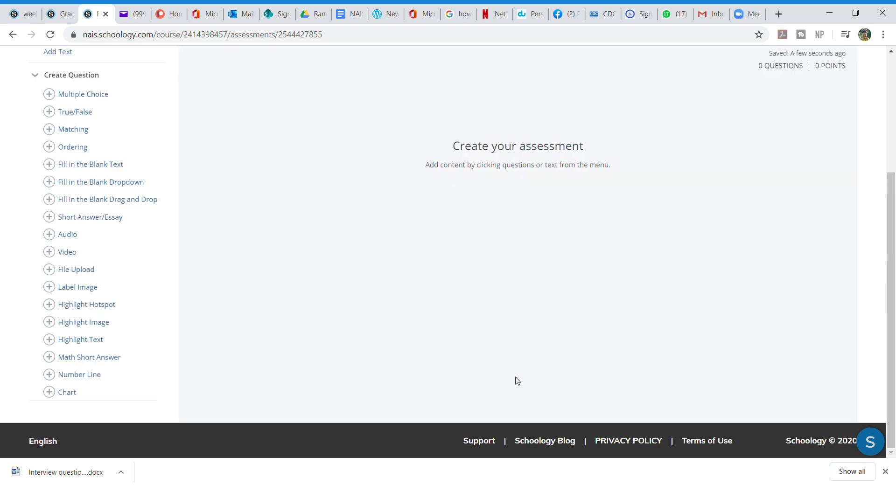
mouse_move(240, 168)
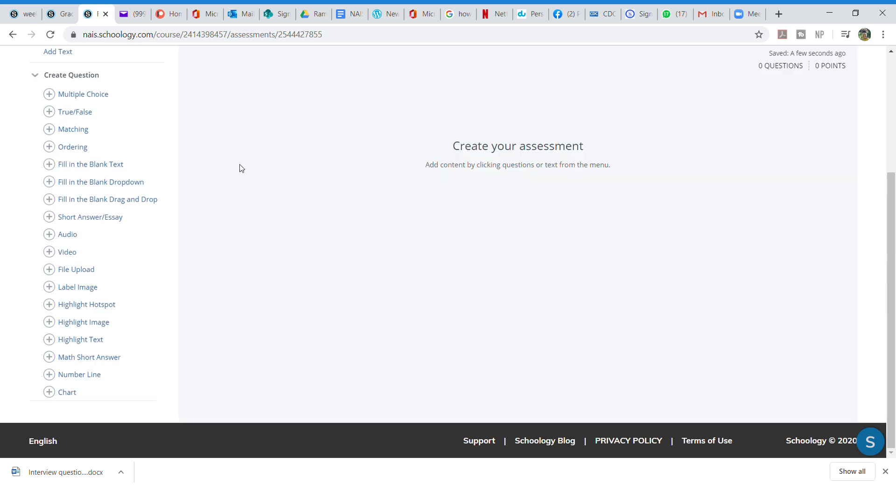
mouse_move(82, 121)
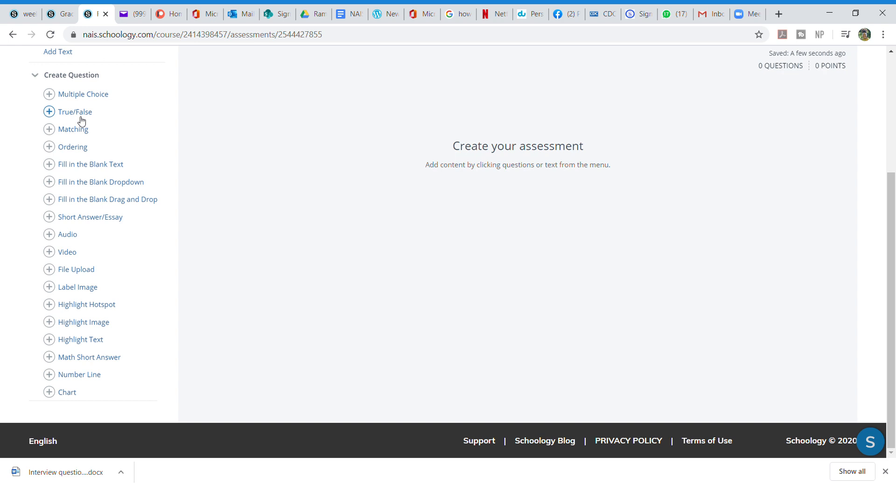
mouse_move(77, 116)
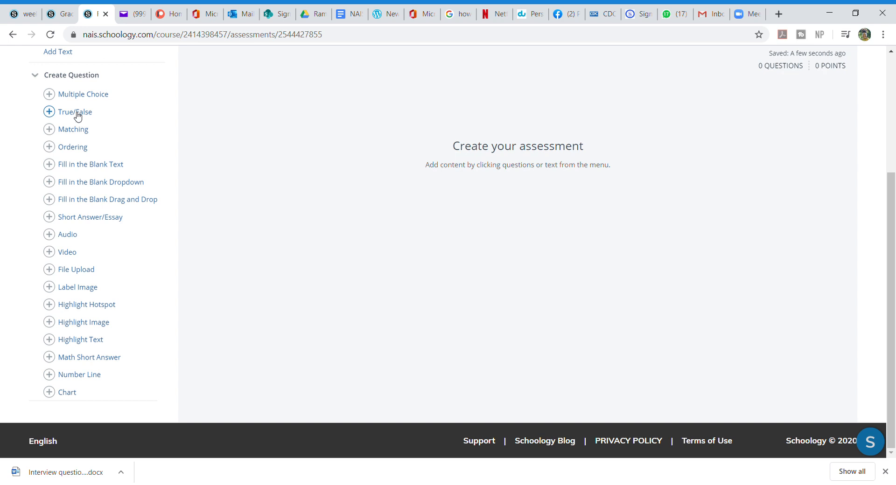
mouse_move(73, 223)
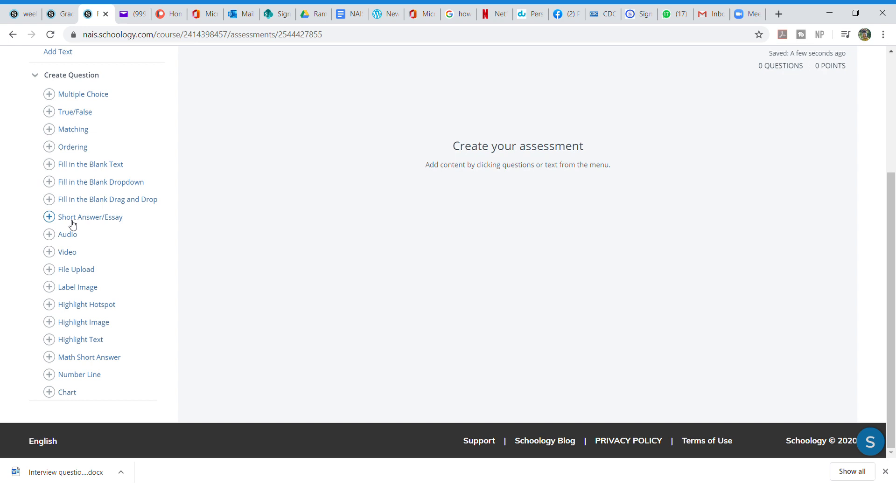
mouse_move(71, 241)
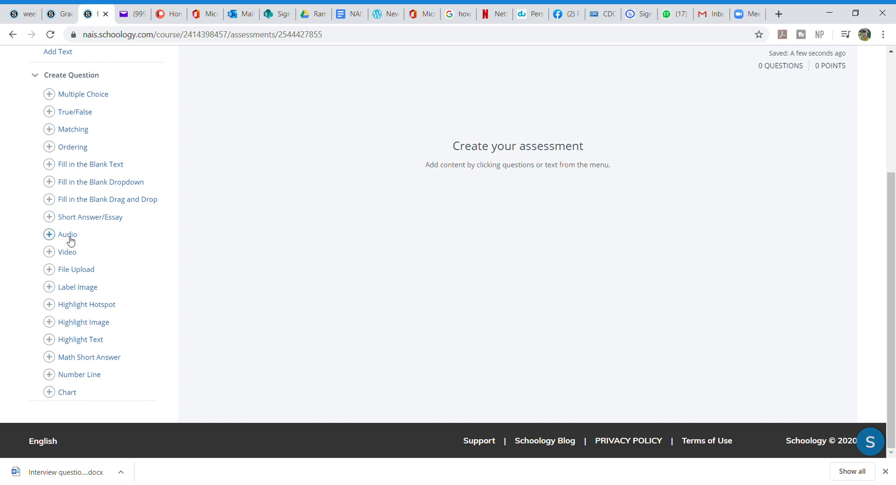
mouse_move(69, 259)
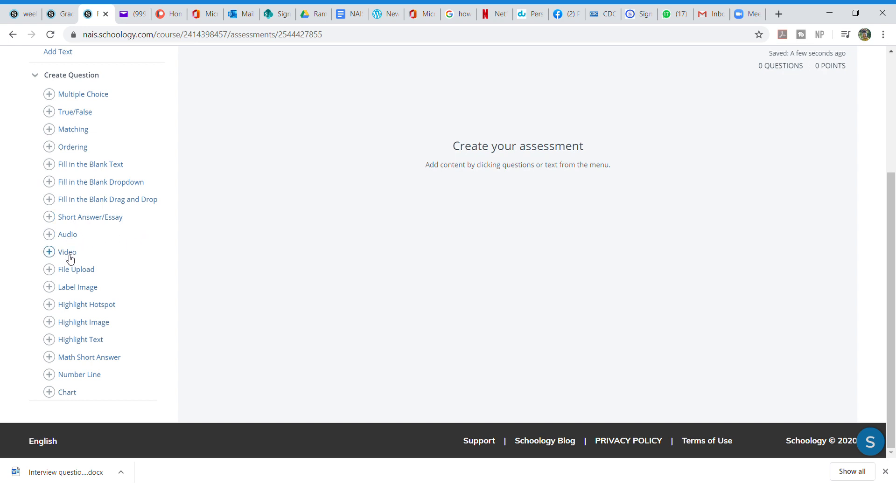
mouse_move(196, 222)
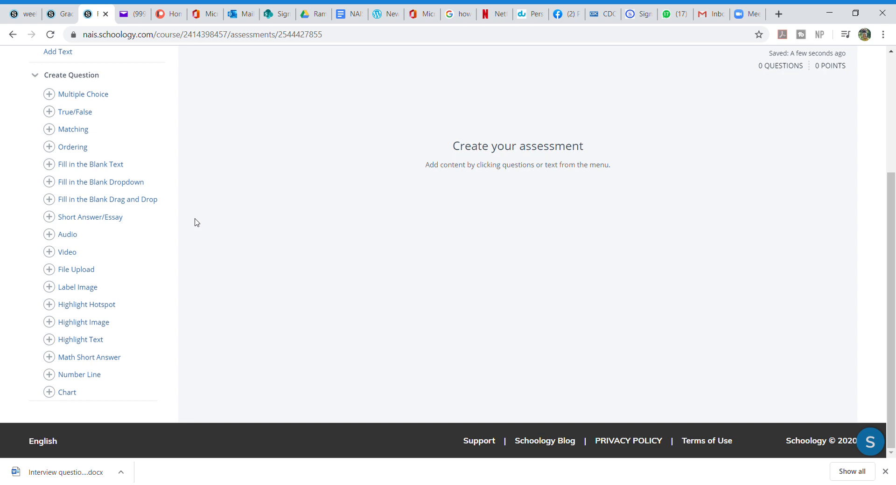
mouse_move(429, 145)
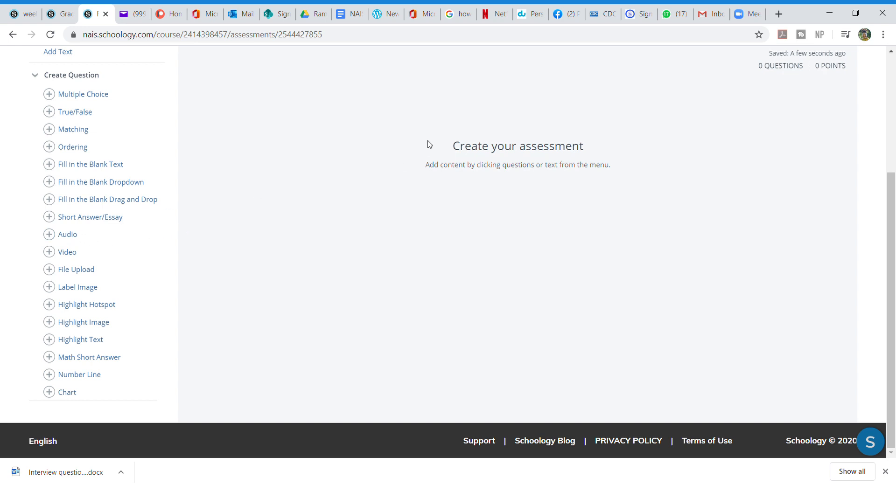
mouse_move(168, 228)
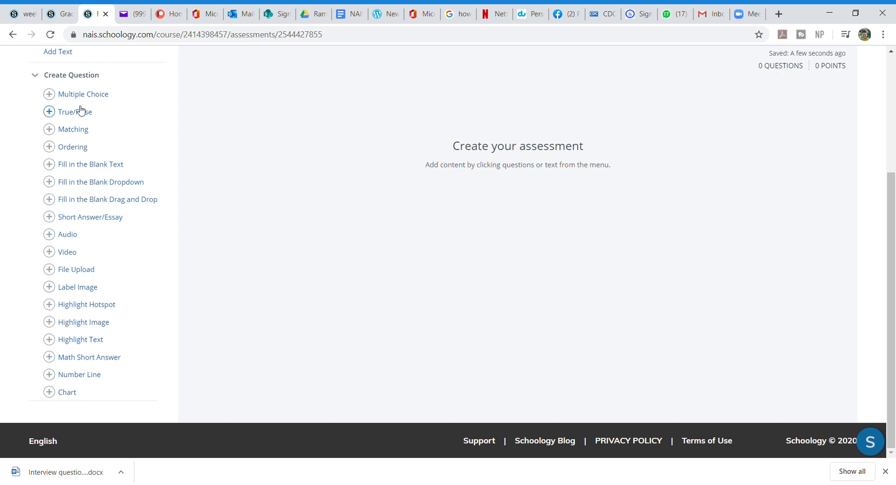
mouse_move(88, 378)
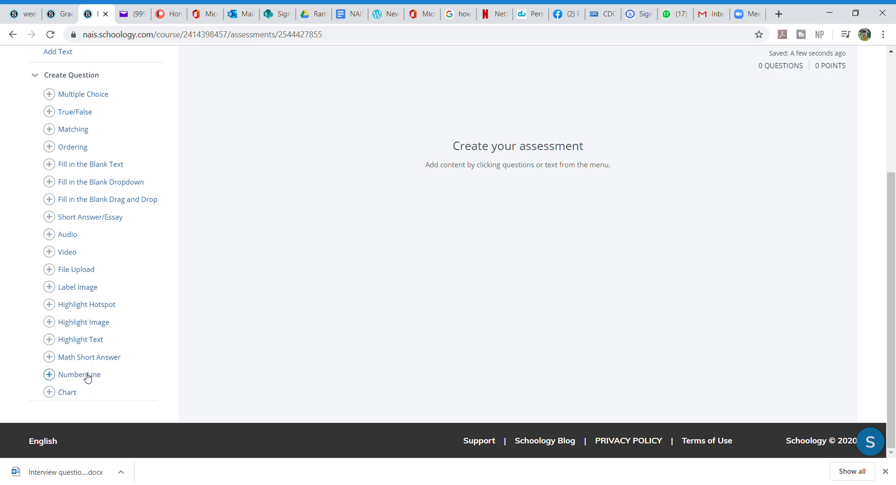
mouse_move(75, 305)
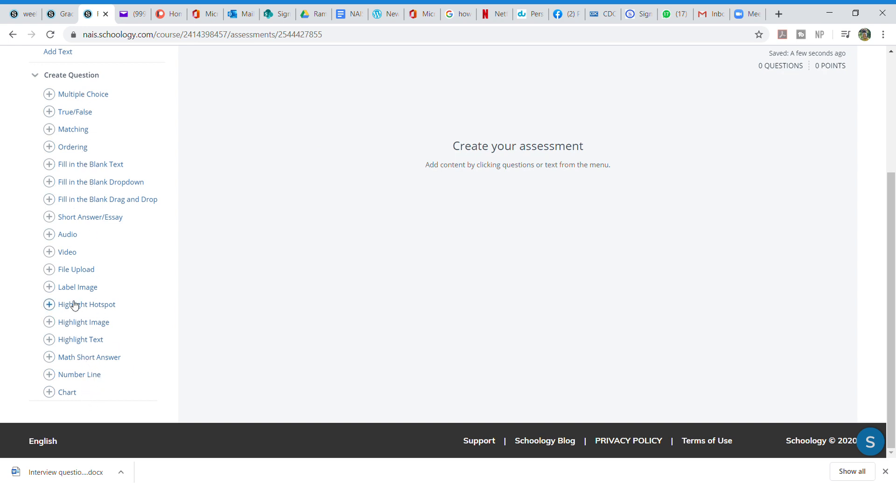
mouse_move(100, 296)
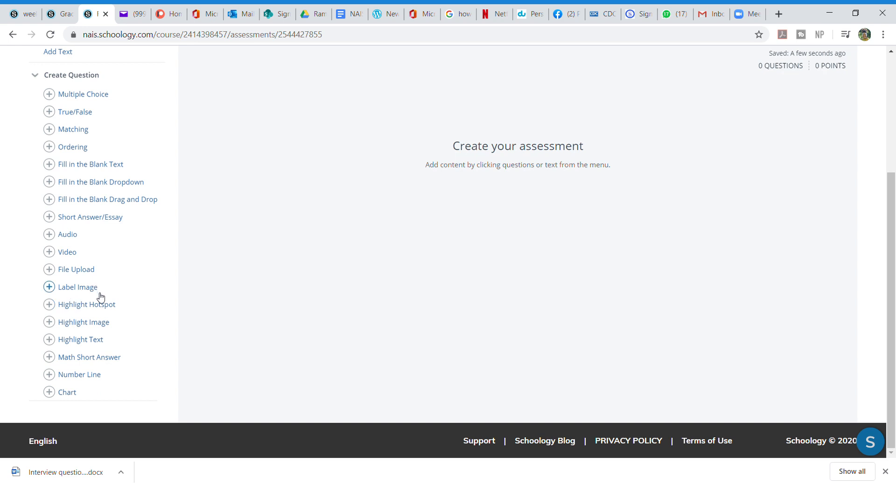
mouse_move(750, 220)
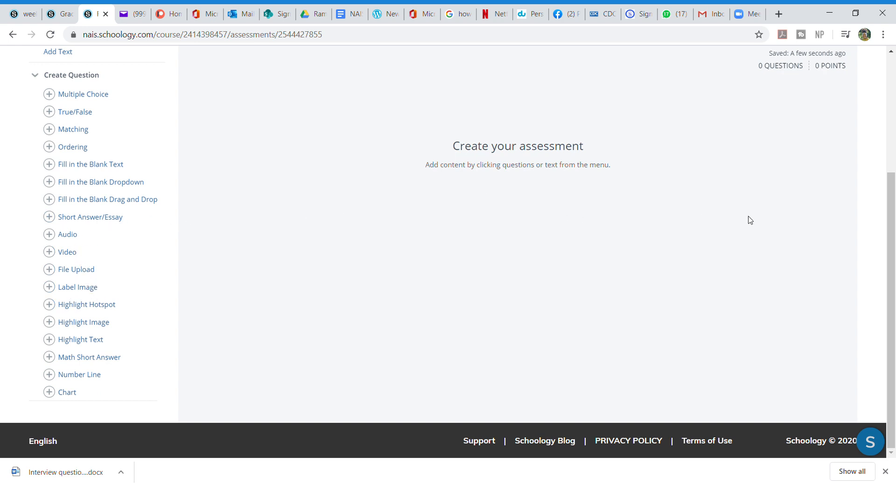
mouse_move(117, 110)
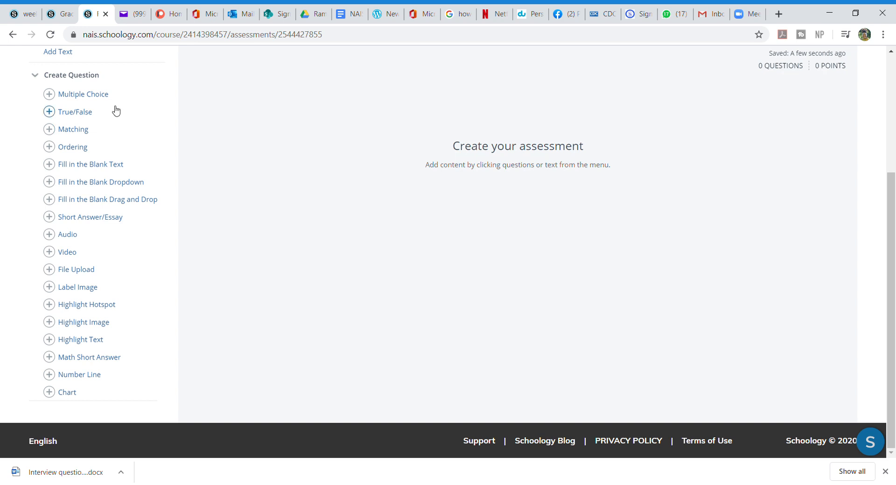
mouse_move(101, 190)
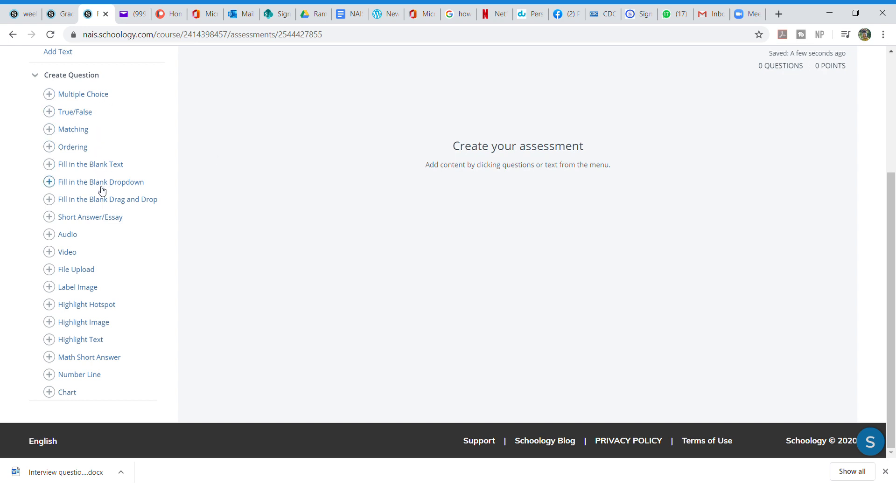
mouse_move(113, 324)
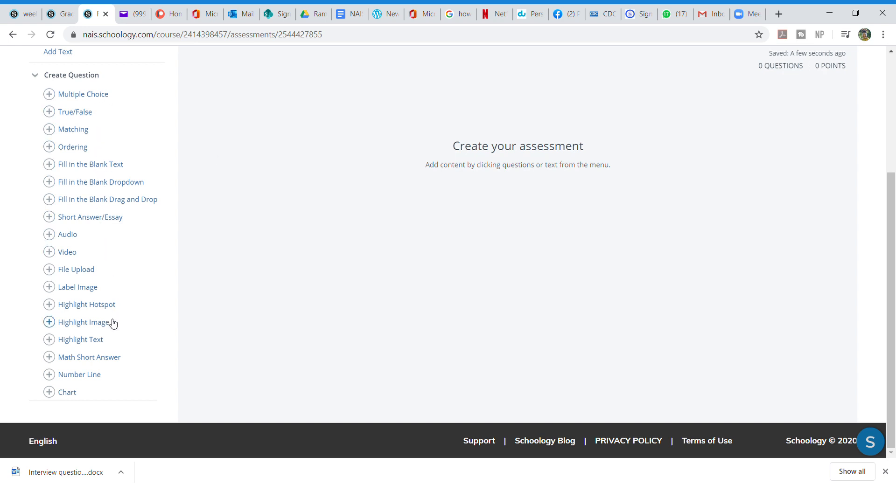
mouse_move(84, 98)
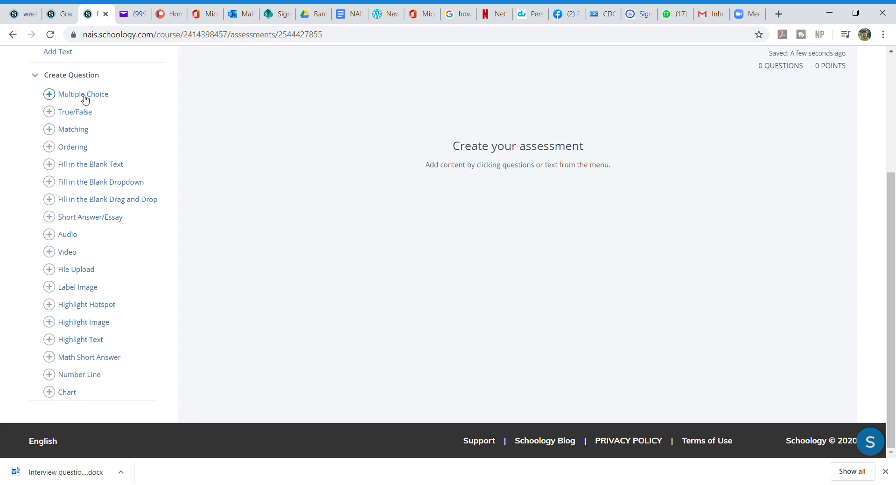
mouse_move(85, 251)
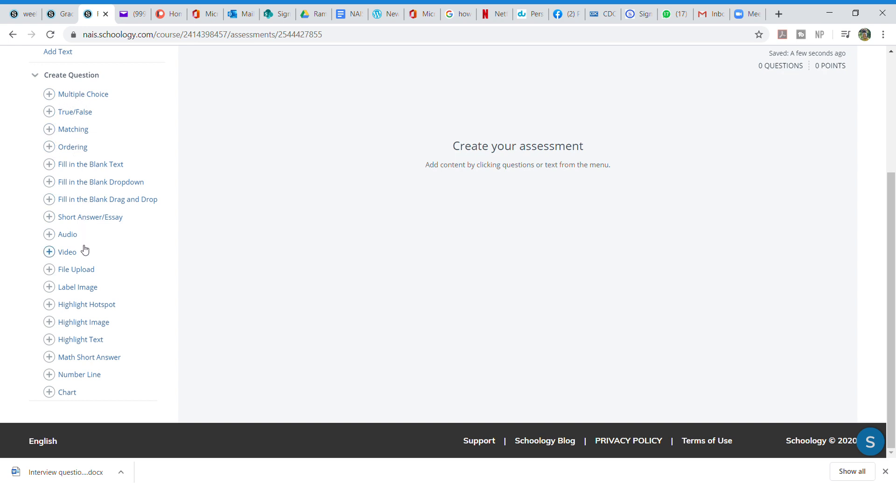
mouse_move(159, 221)
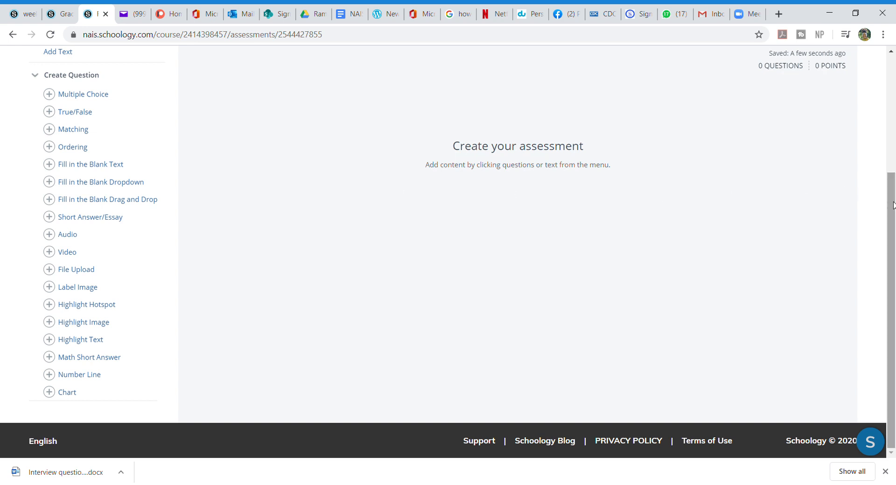
scroll("up", 3)
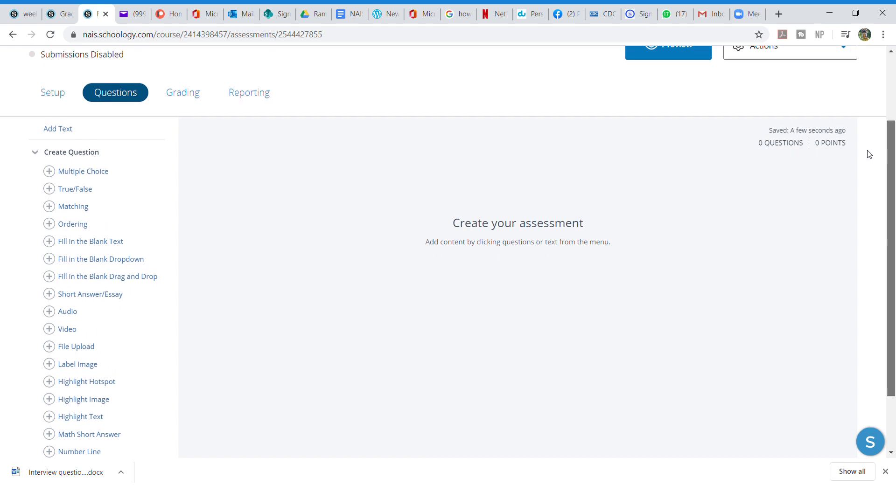
scroll("up", 3)
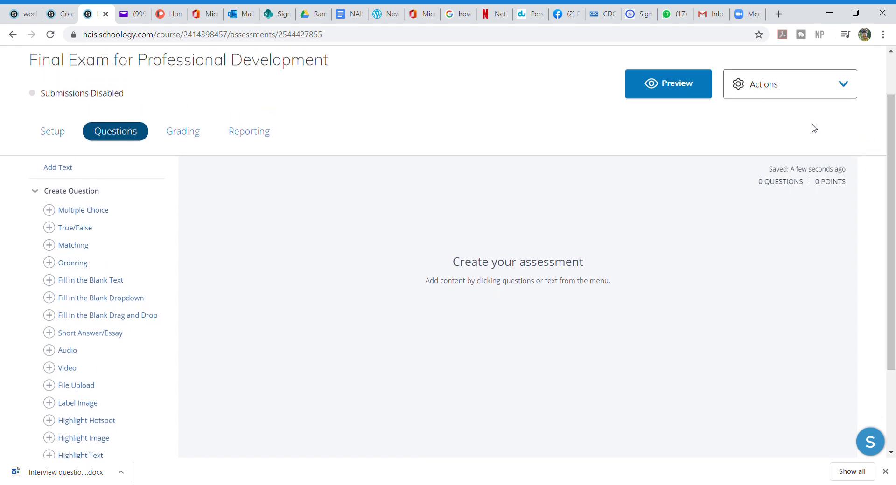
mouse_move(668, 84)
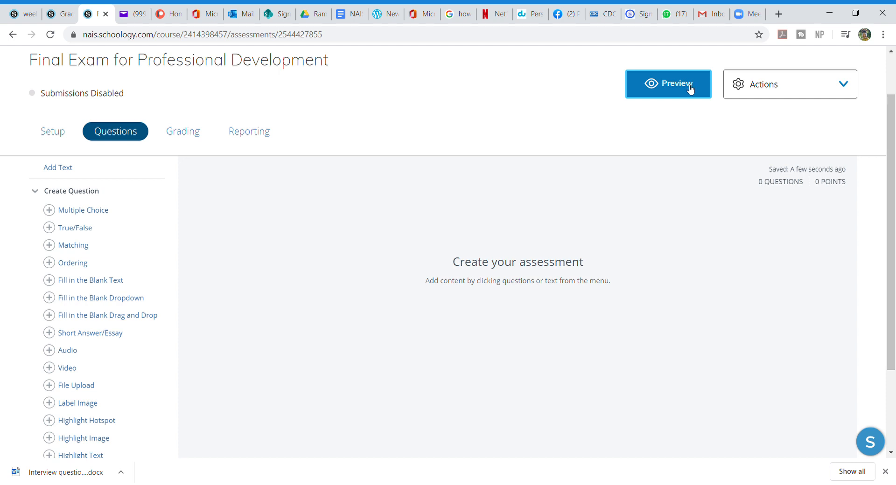
mouse_move(670, 113)
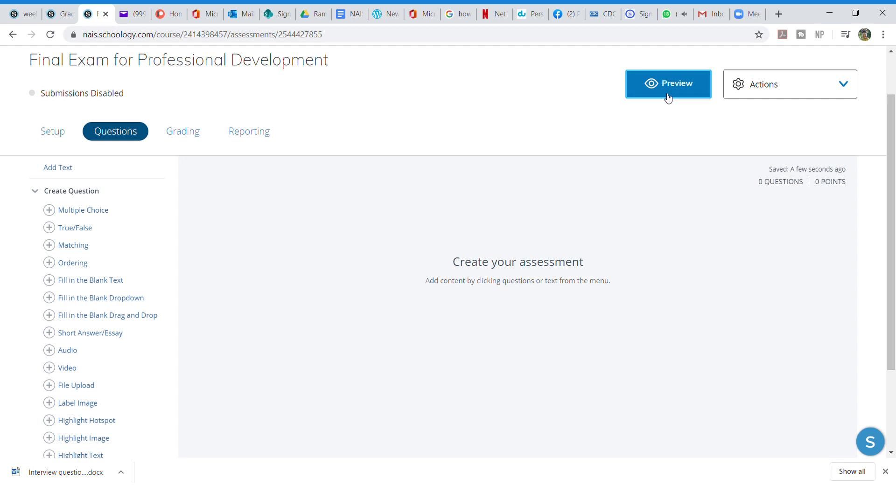
mouse_move(461, 205)
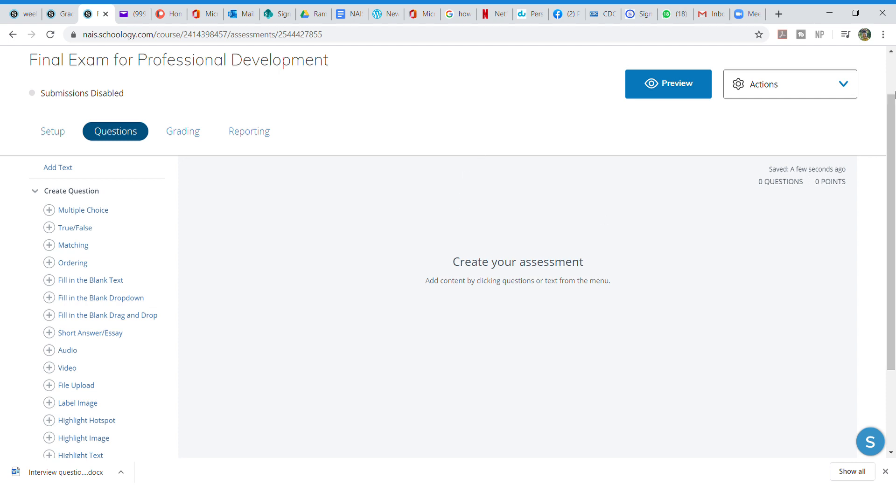
scroll("up", 3)
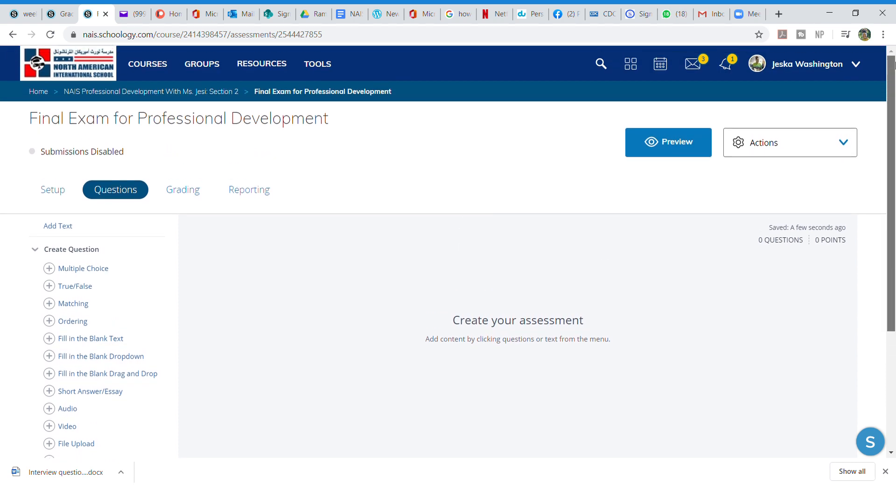
mouse_move(658, 64)
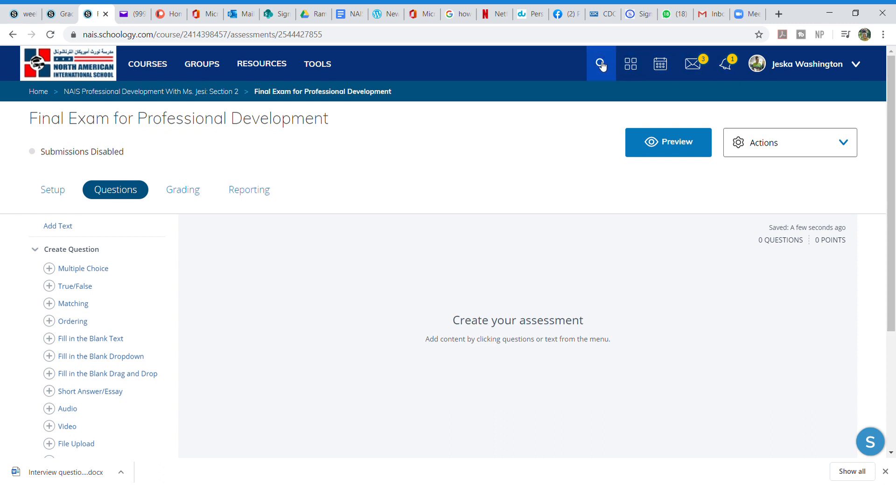
left_click(600, 63)
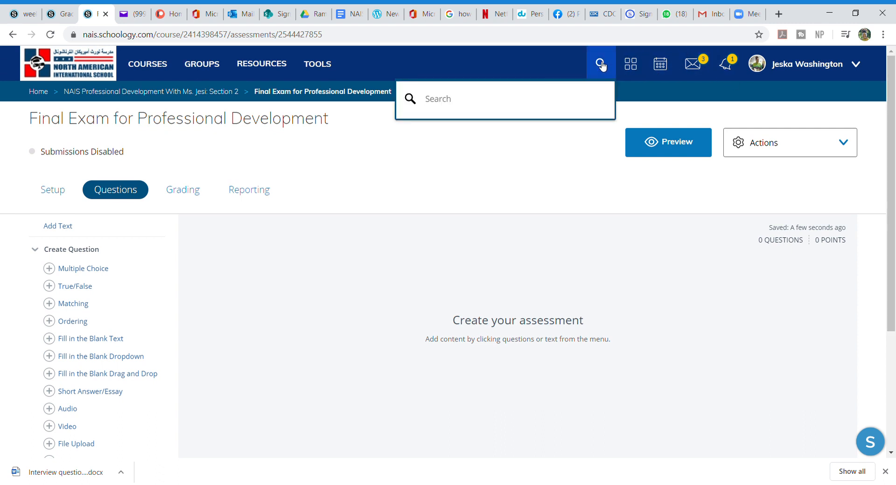
type("as")
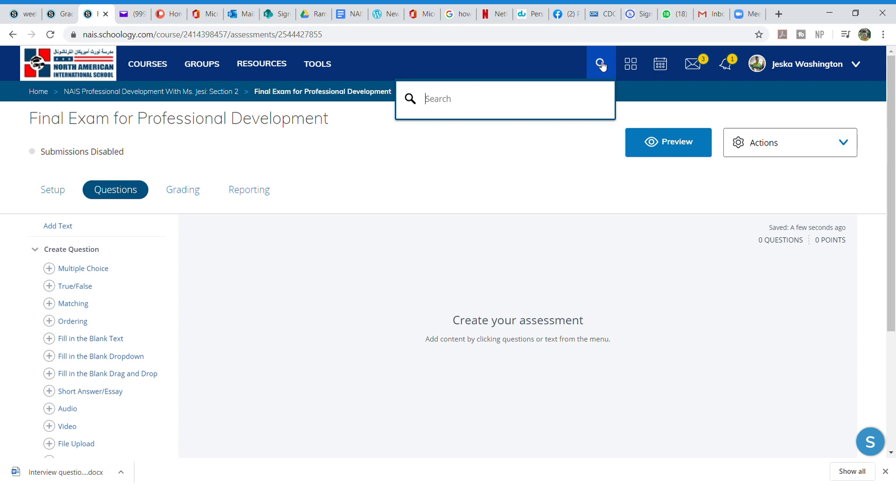
mouse_move(376, 52)
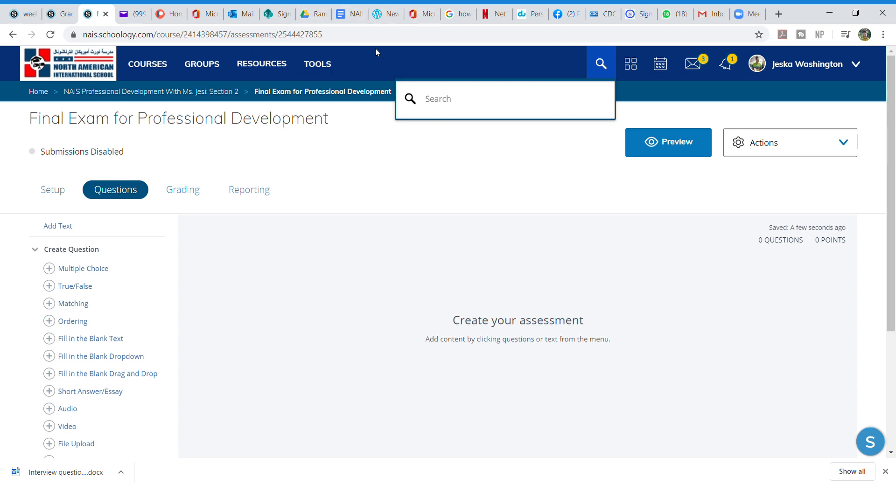
mouse_move(425, 70)
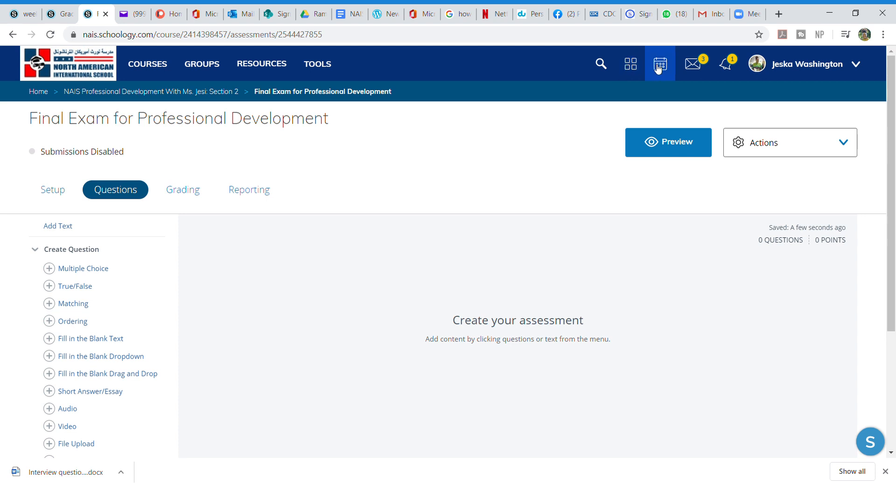
mouse_move(778, 63)
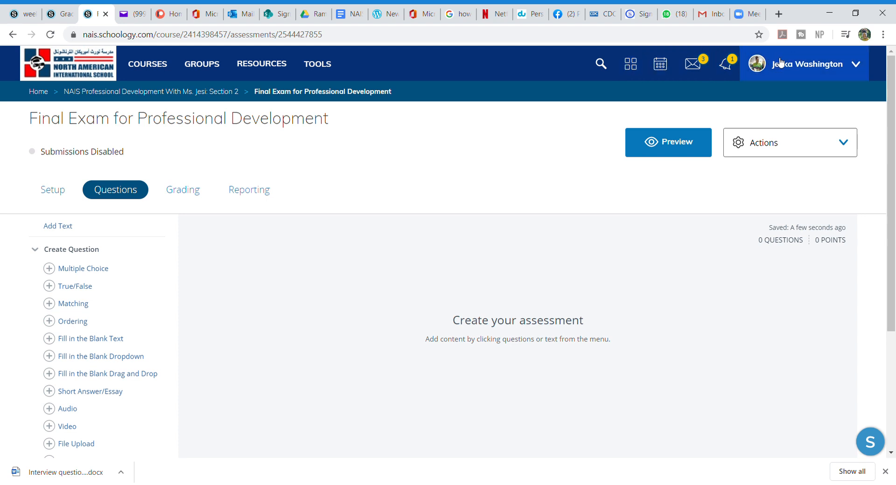
mouse_move(870, 441)
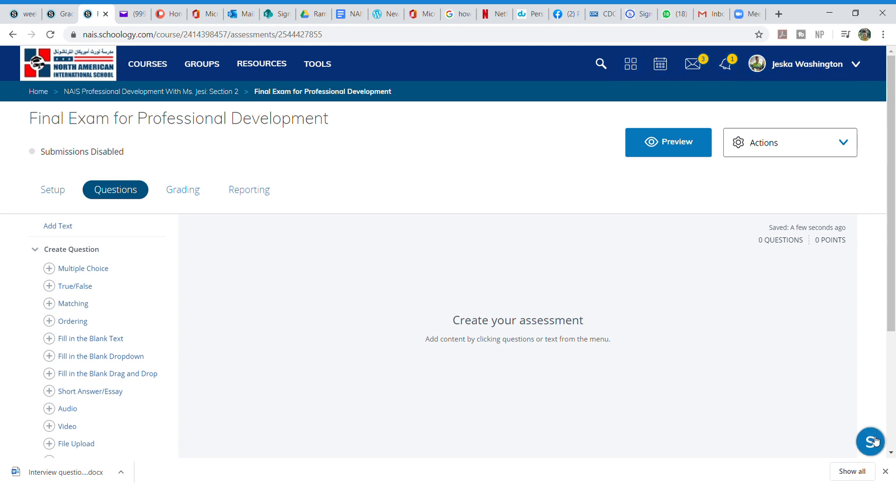
Open the Help Center and read the 'Guide to Schoology Assessments' article.
left_click(870, 442)
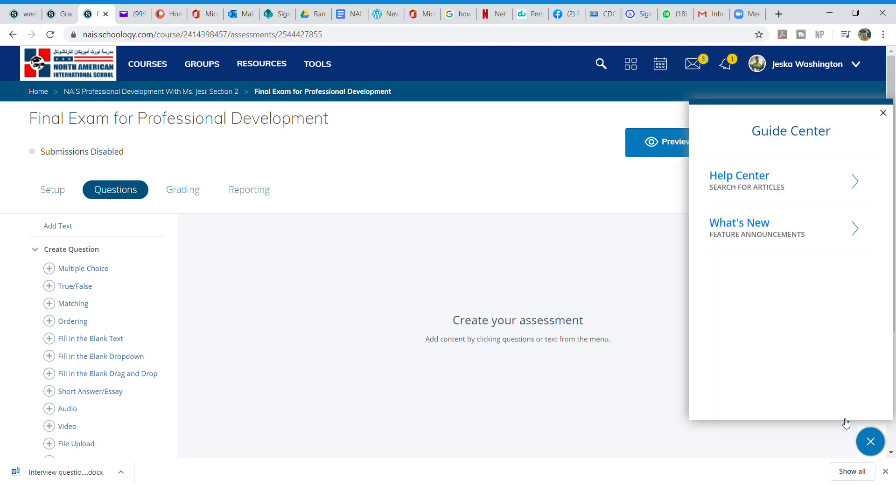
left_click(739, 181)
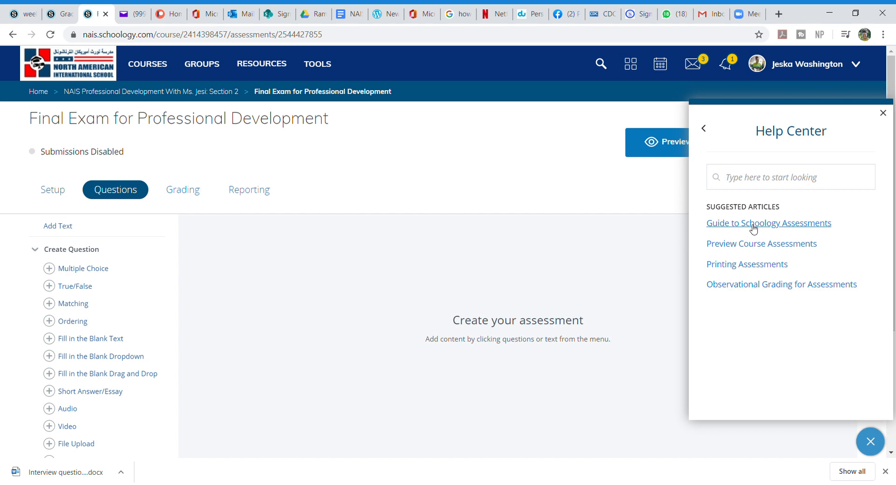
mouse_move(754, 244)
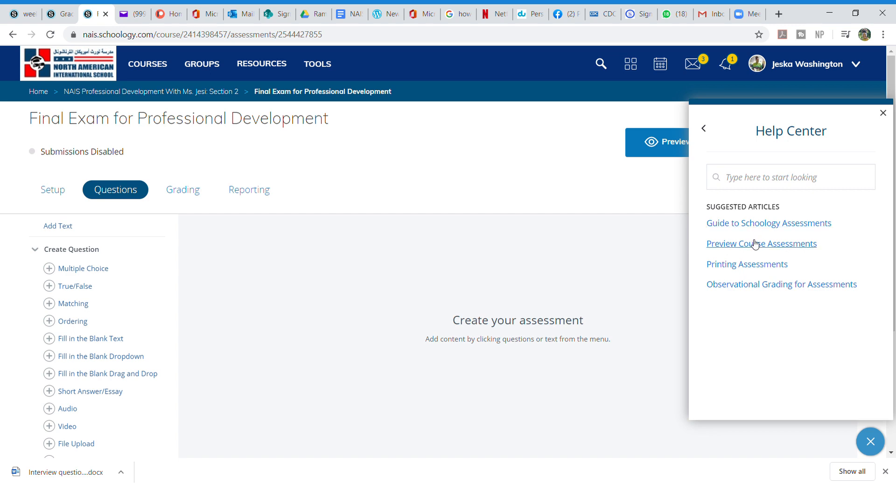
left_click(768, 223)
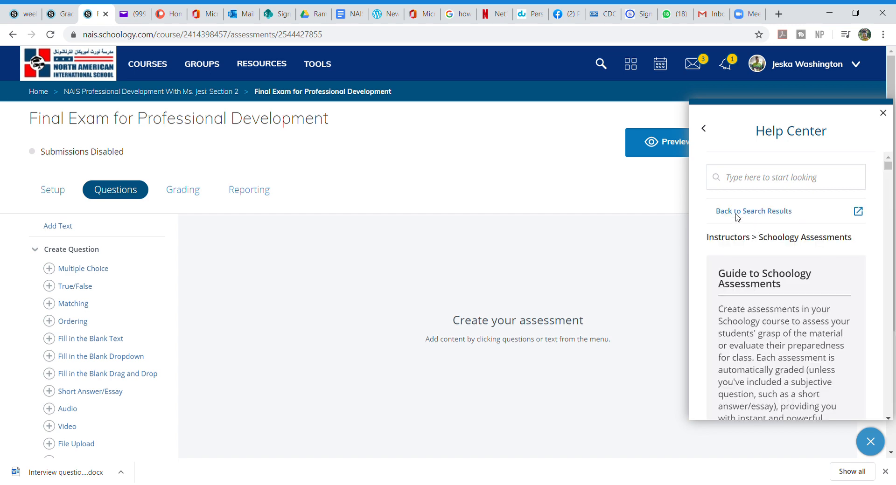
mouse_move(750, 221)
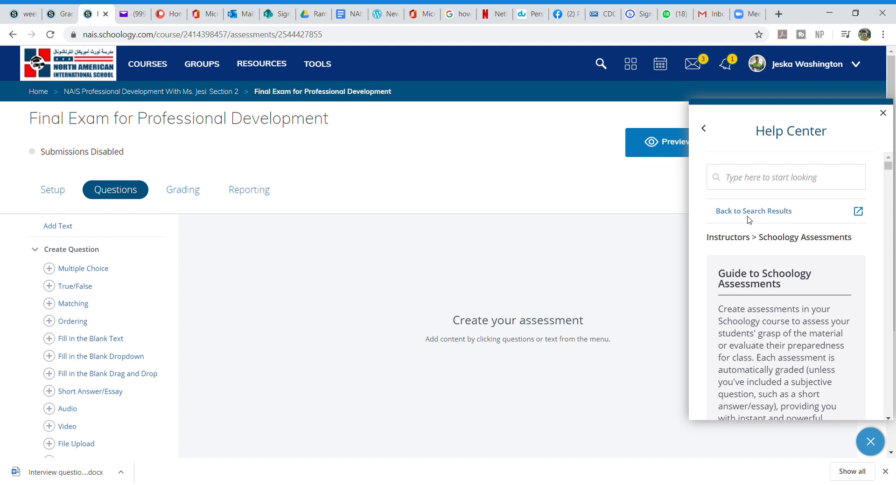
mouse_move(886, 122)
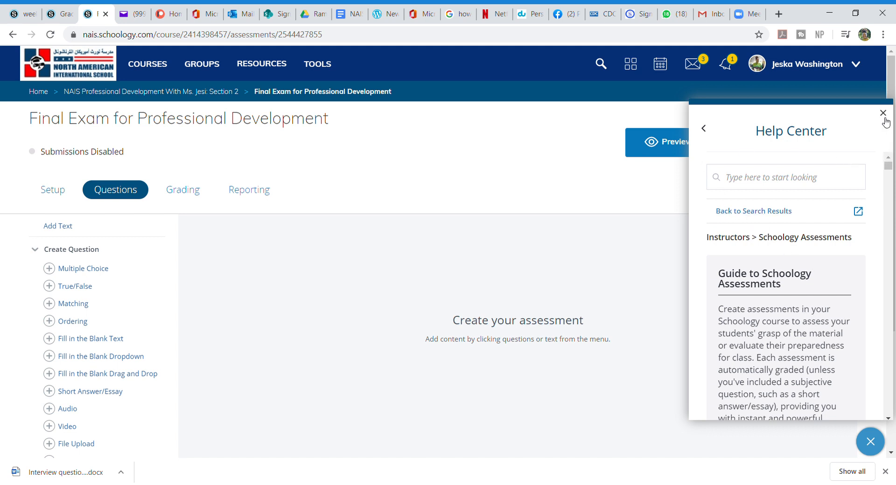
Close the Help Center panel and review the empty Final Exam question builder.
left_click(882, 113)
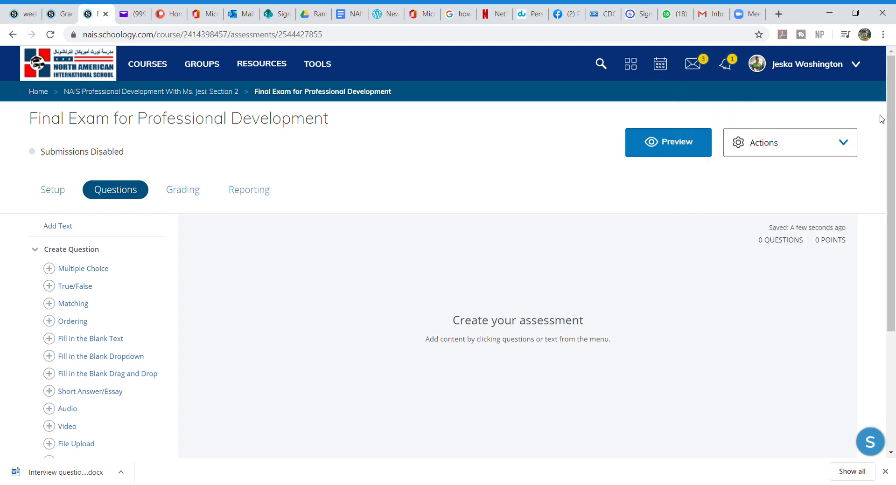
mouse_move(480, 156)
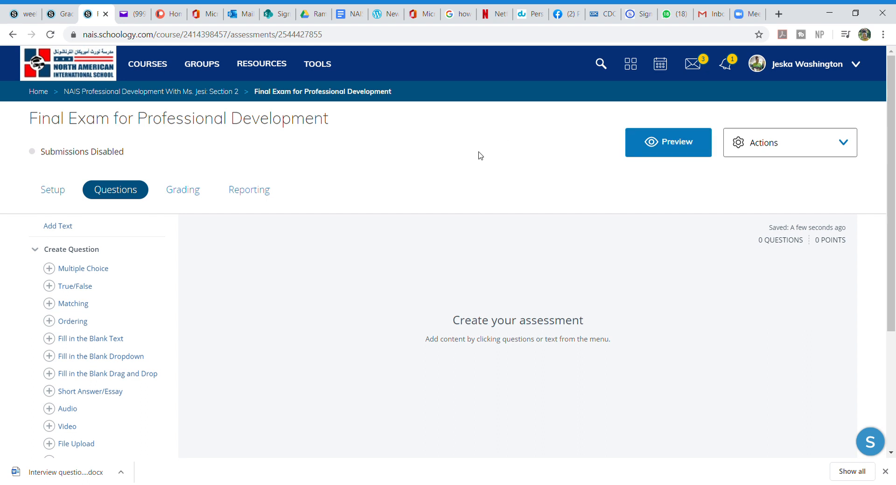
scroll("down", 3)
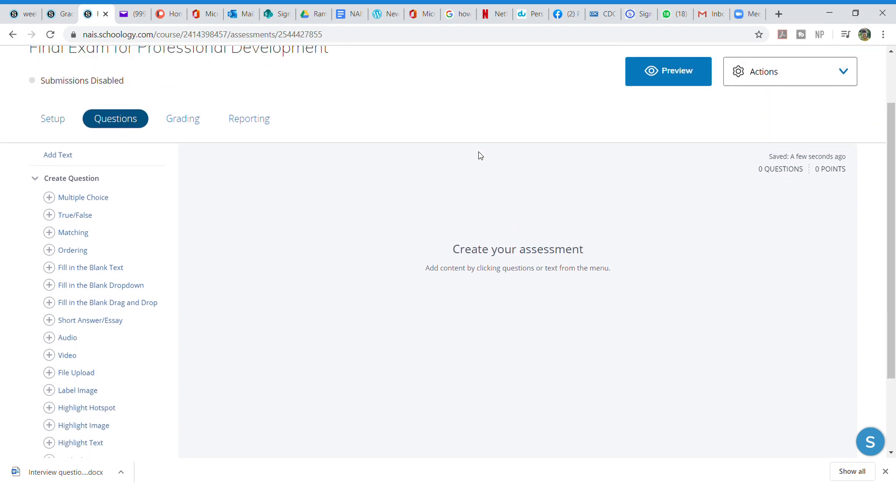
scroll("up", 3)
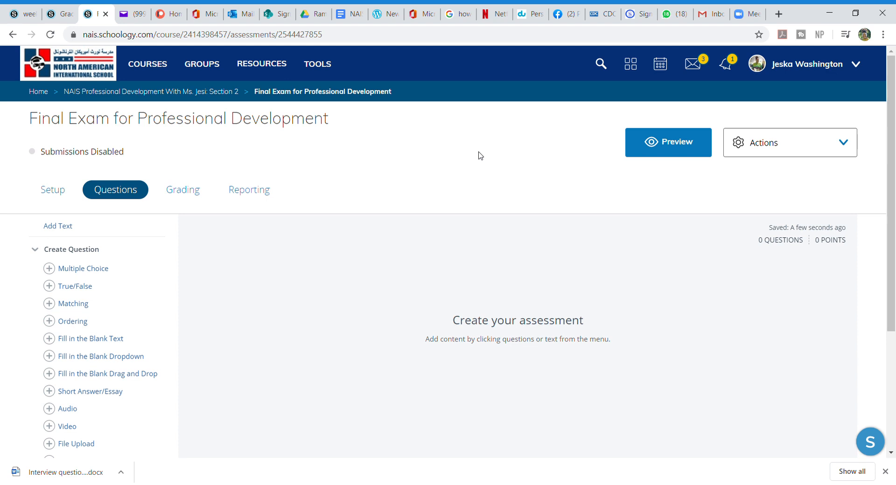
mouse_move(707, 163)
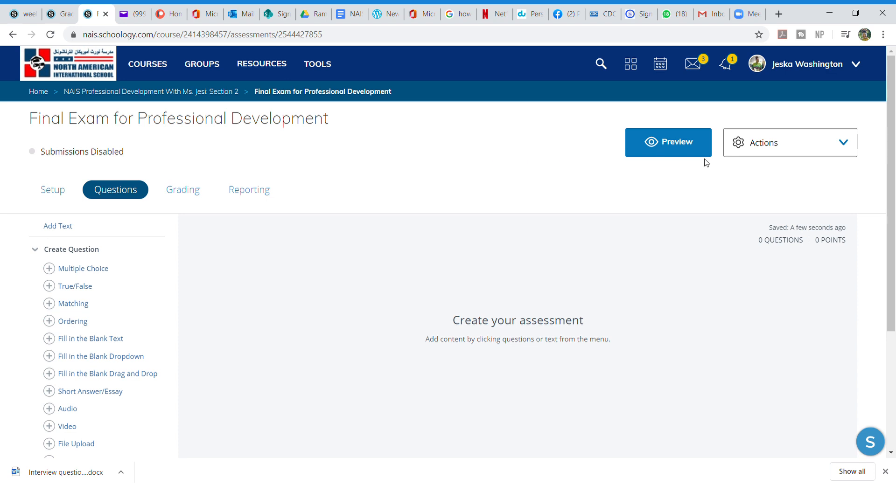
mouse_move(838, 92)
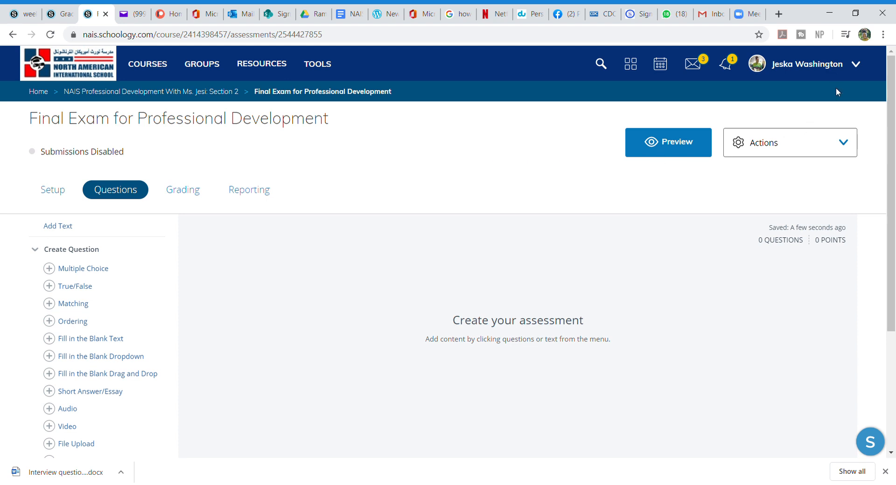